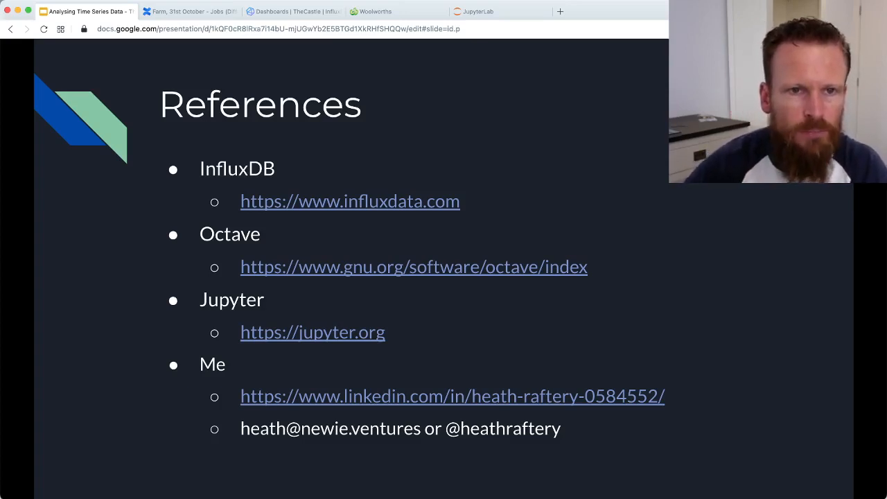
Switch to the wind farm report page in the browser.
left_click(191, 11)
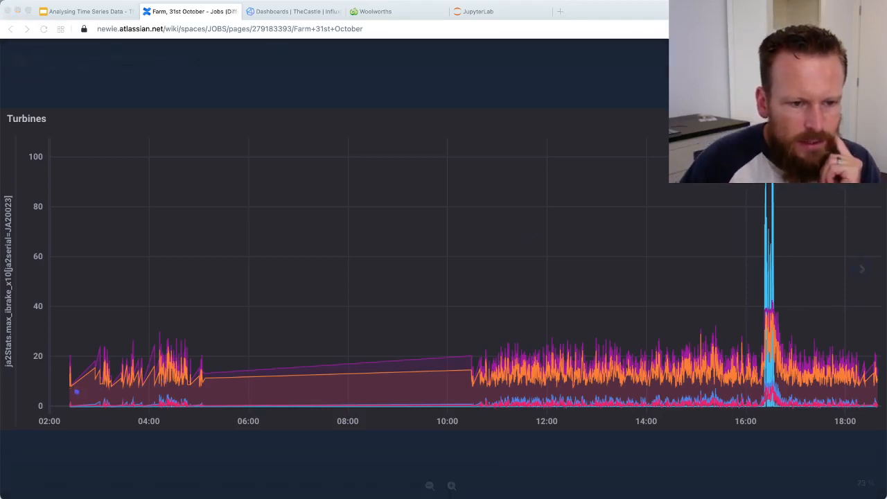
mouse_move(429, 355)
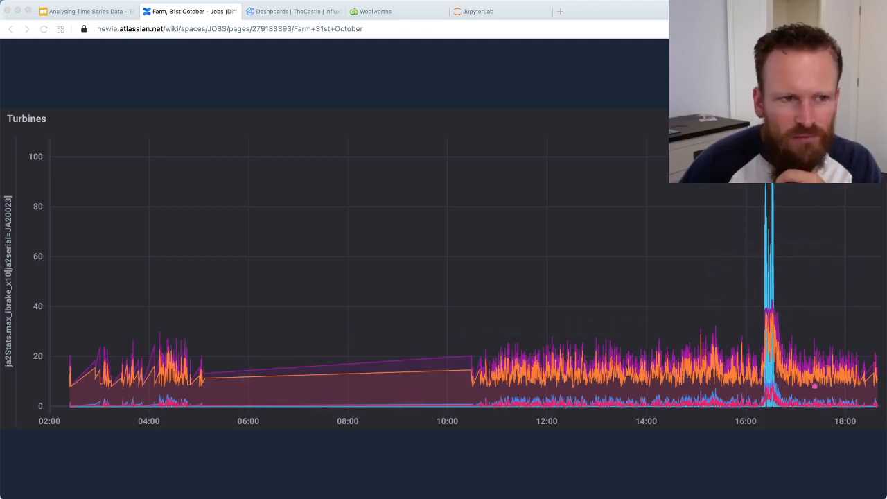
mouse_move(676, 275)
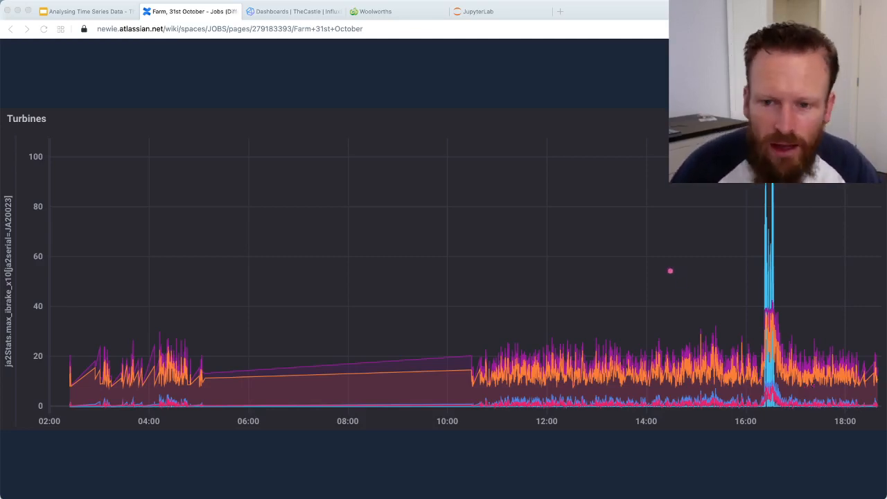
mouse_move(724, 289)
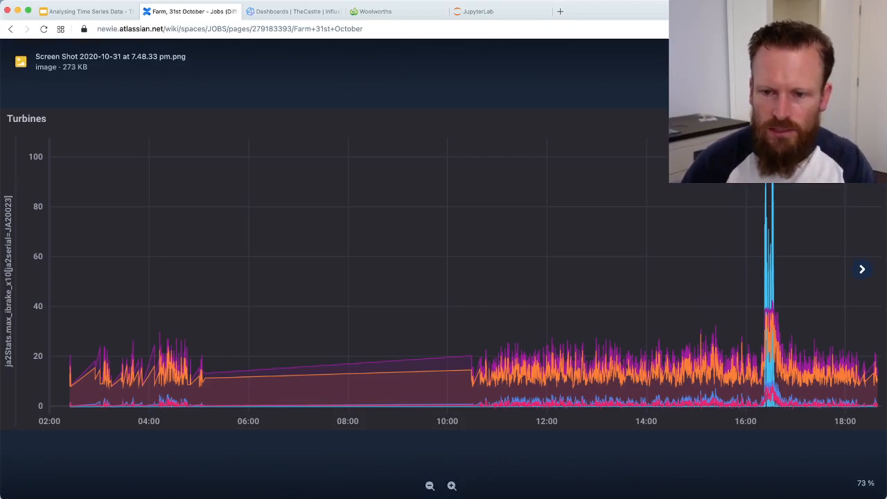
Advance the image previewer to the next attached chart.
left_click(862, 269)
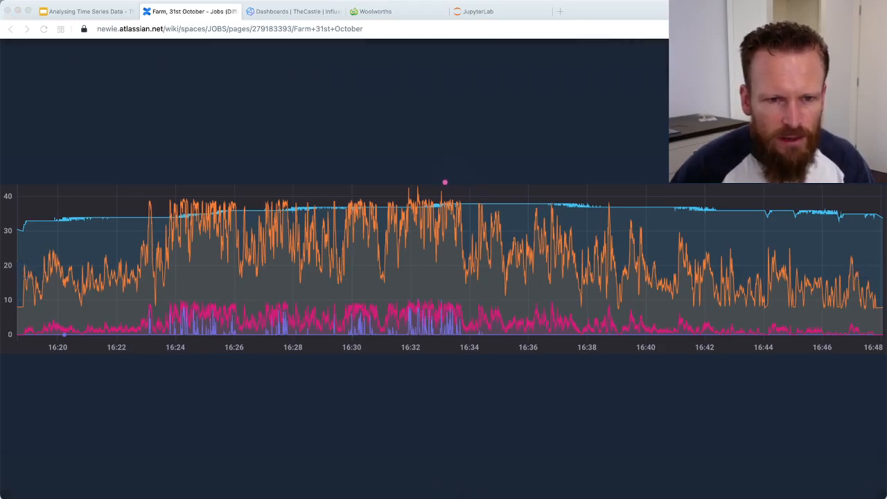
mouse_move(495, 180)
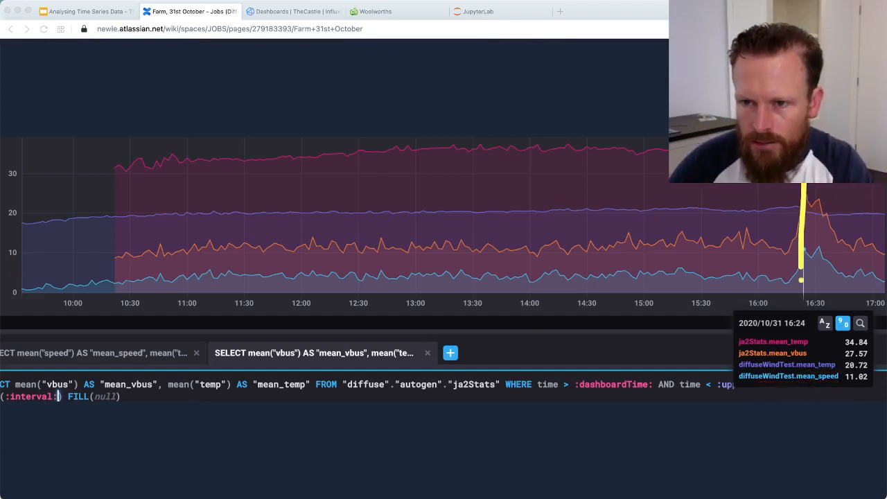
mouse_move(655, 224)
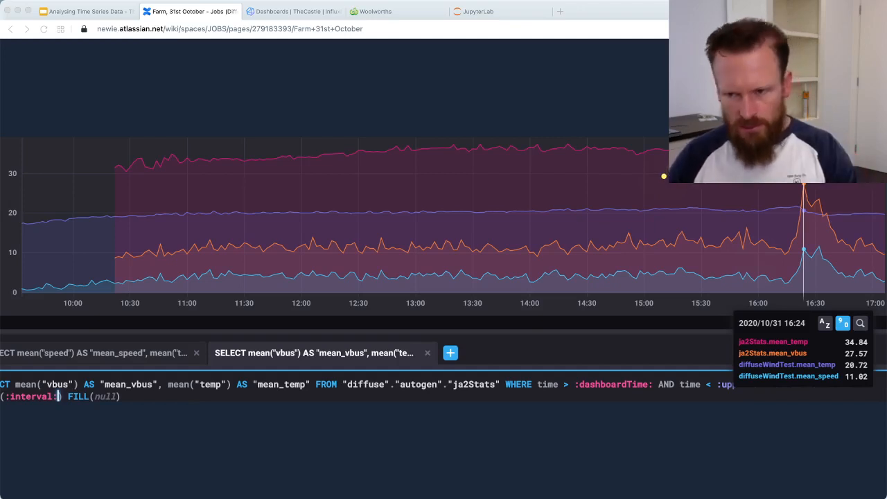
mouse_move(196, 316)
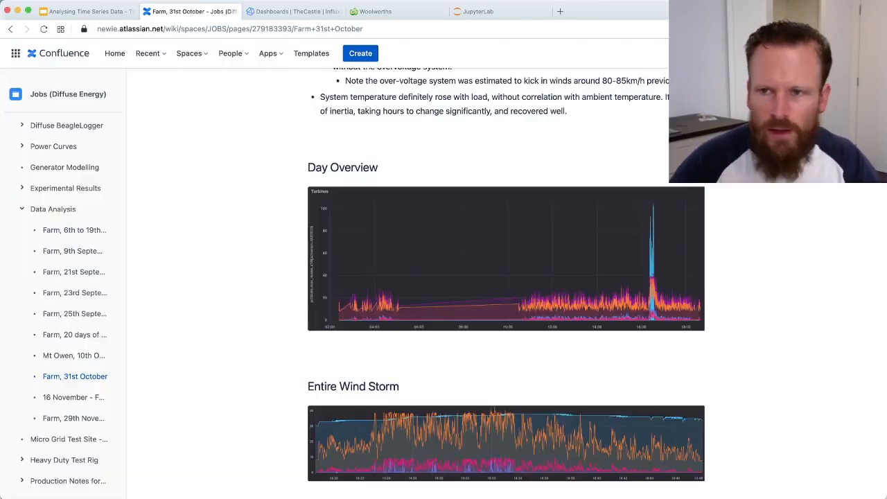
mouse_move(67, 419)
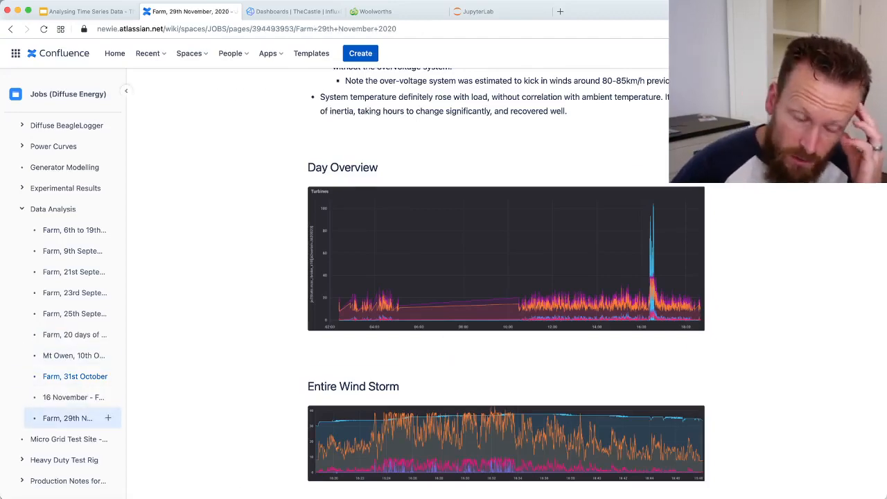
Scroll to the Cumulative Energy graph and enlarge it for viewing.
scroll("down", 3)
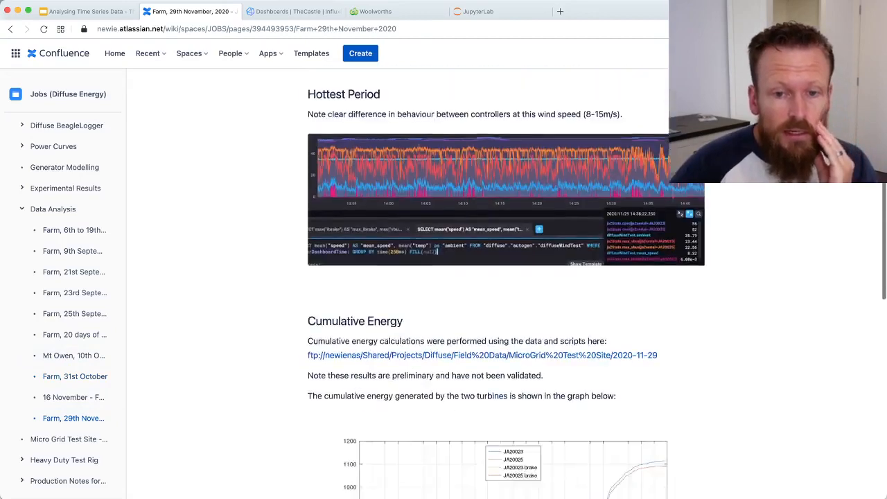
left_click(505, 469)
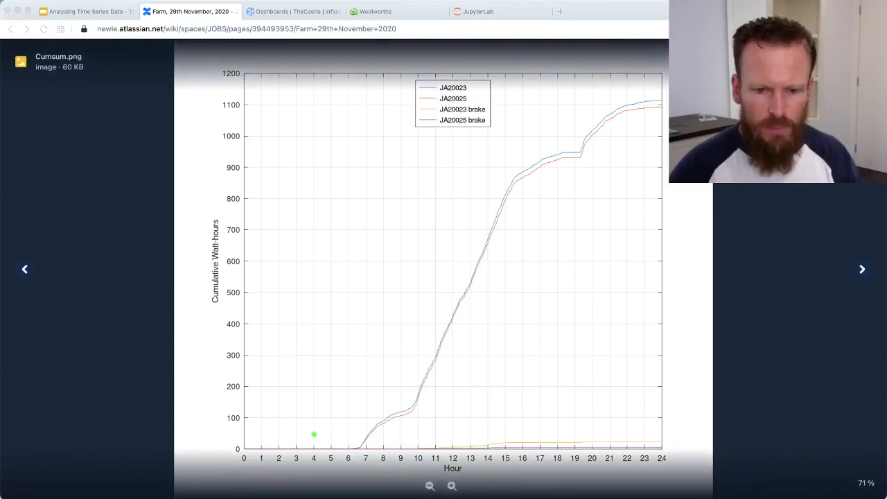
left_click_drag(313, 435, 464, 269)
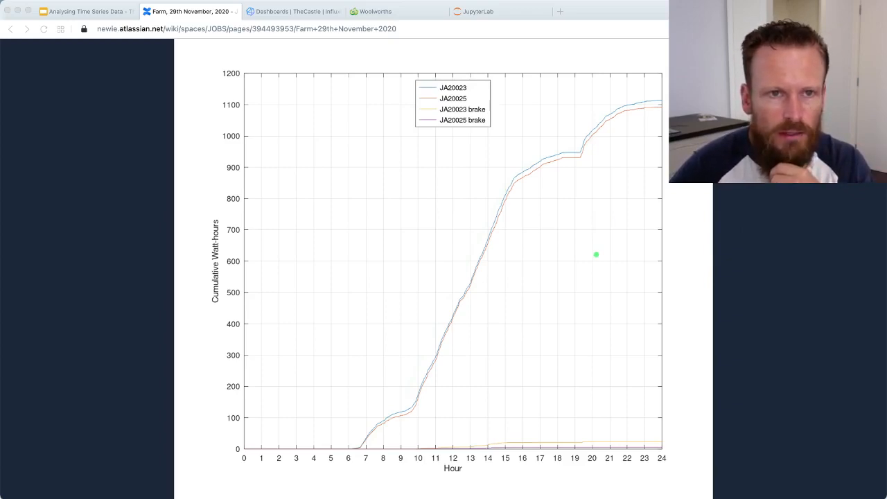
mouse_move(527, 305)
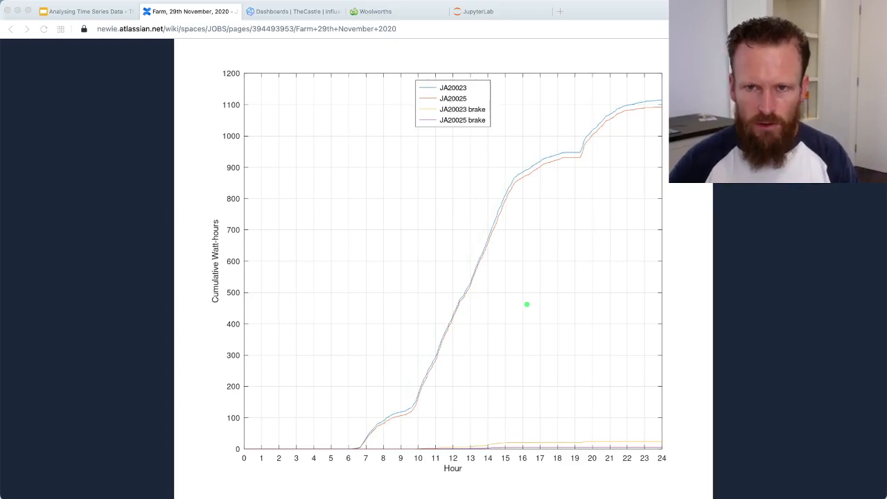
mouse_move(391, 468)
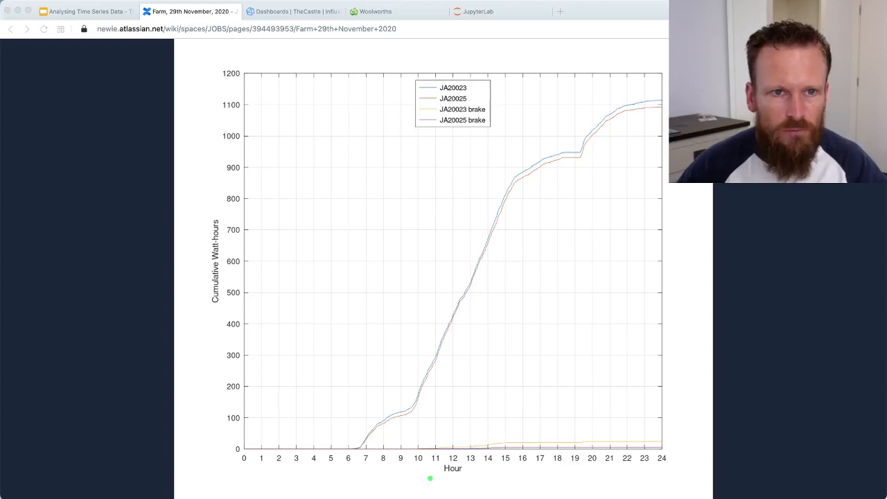
mouse_move(528, 325)
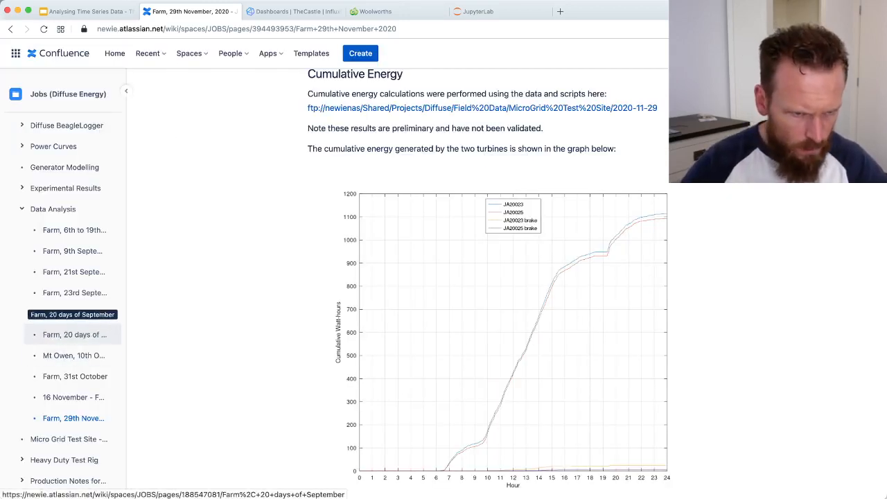
left_click(75, 334)
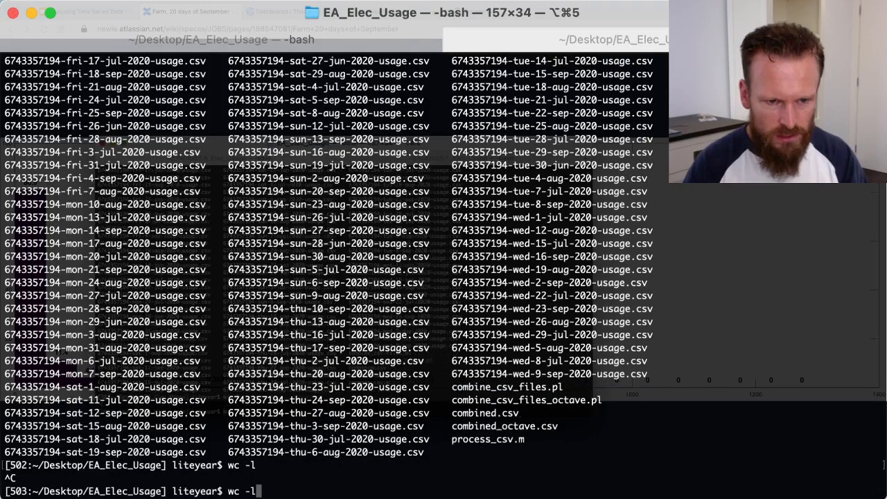
Run wc -l over every file and scroll through the per-file counts to the 7012 total.
key("Return")
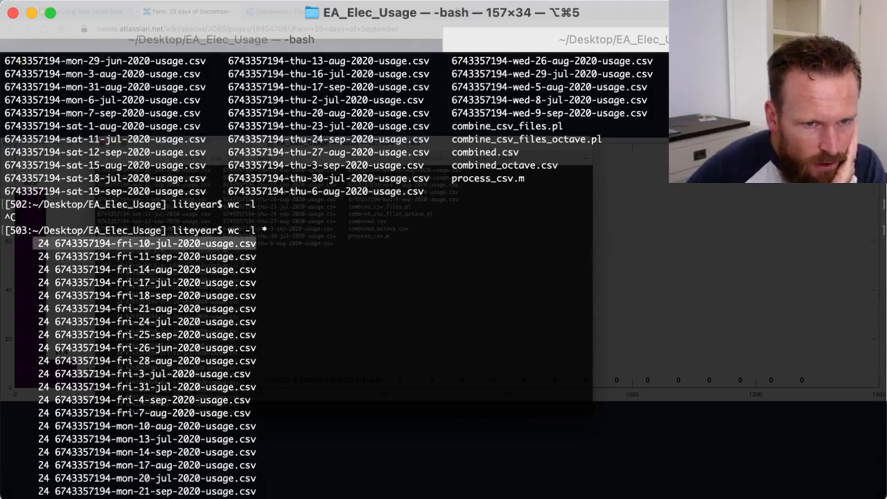
scroll("down", 3)
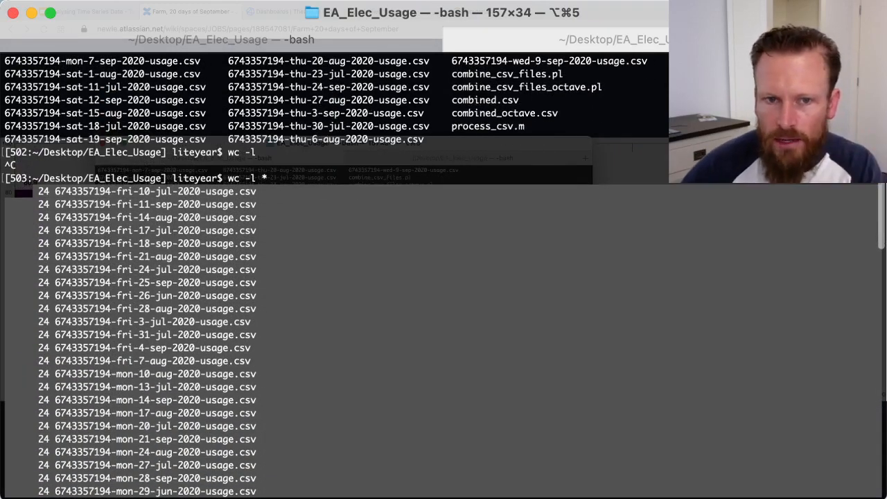
scroll("down", 3)
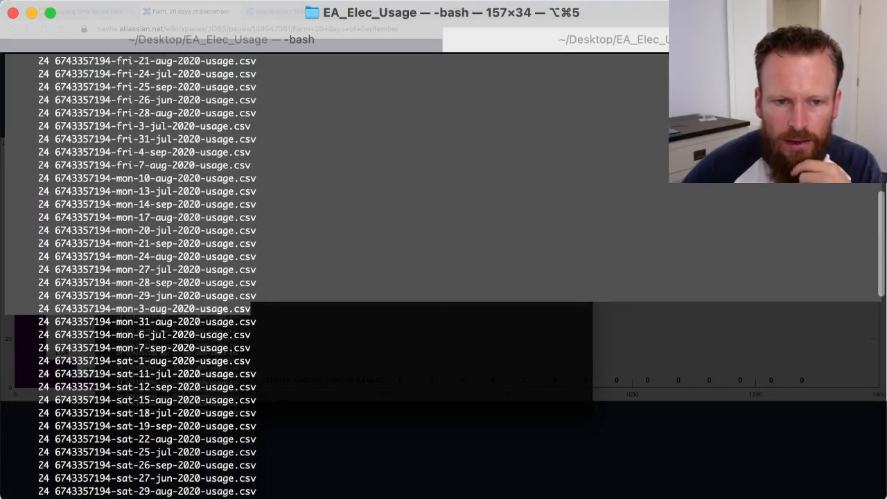
scroll("down", 3)
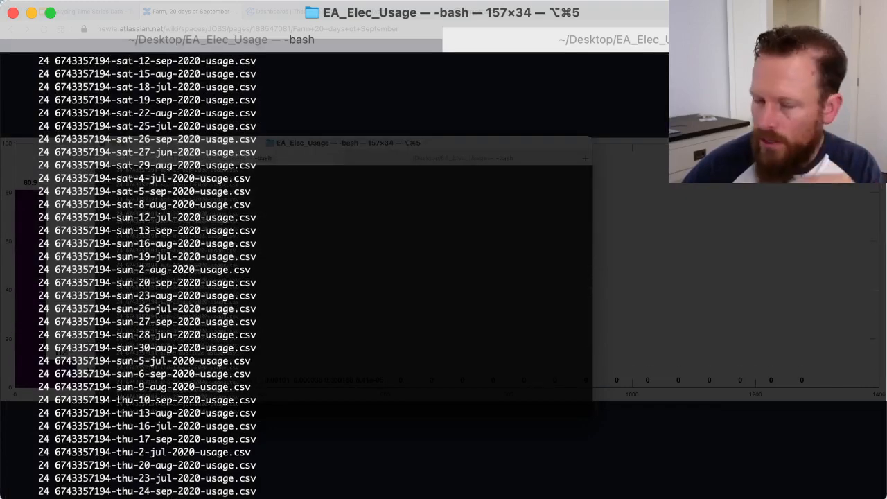
scroll("down", 3)
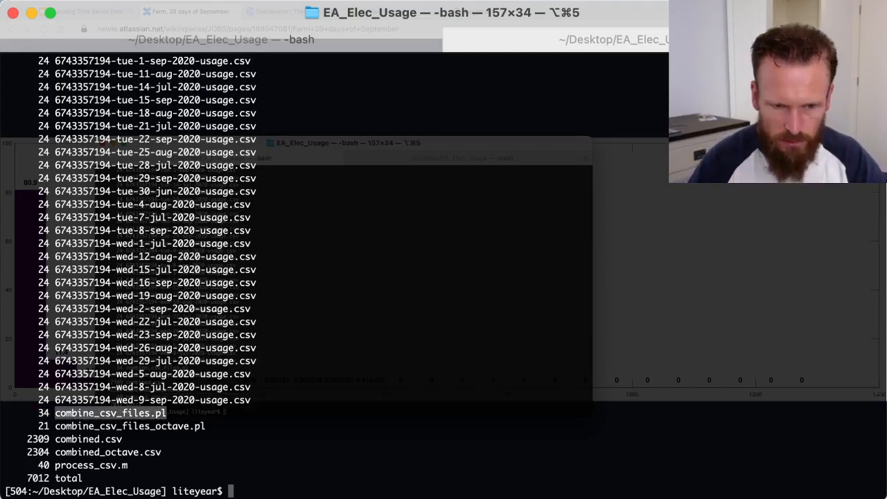
Review combine_csv_files.pl in vi, then begin typing influxd at the bash prompt.
type("vi combine_csv_files.pl")
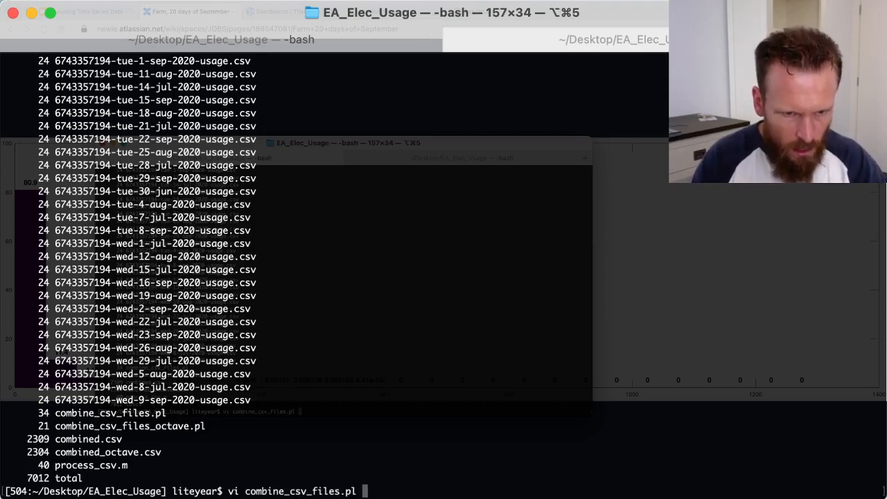
key("Return")
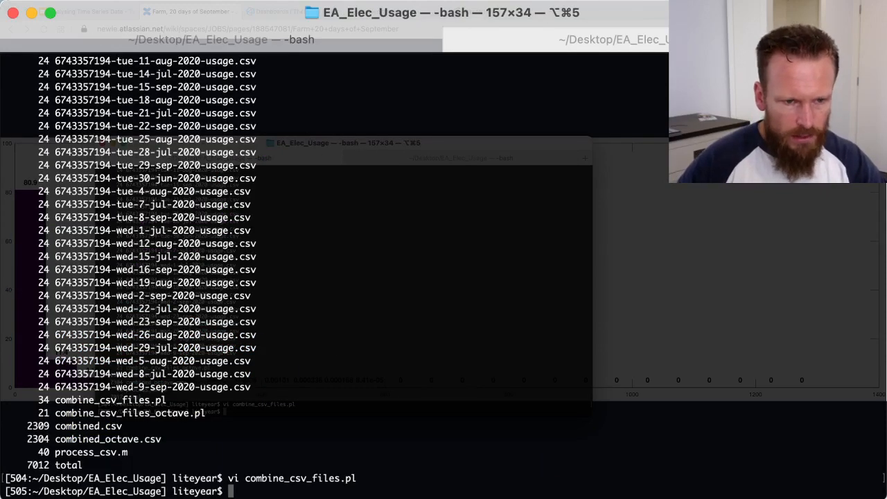
double_click(88, 427)
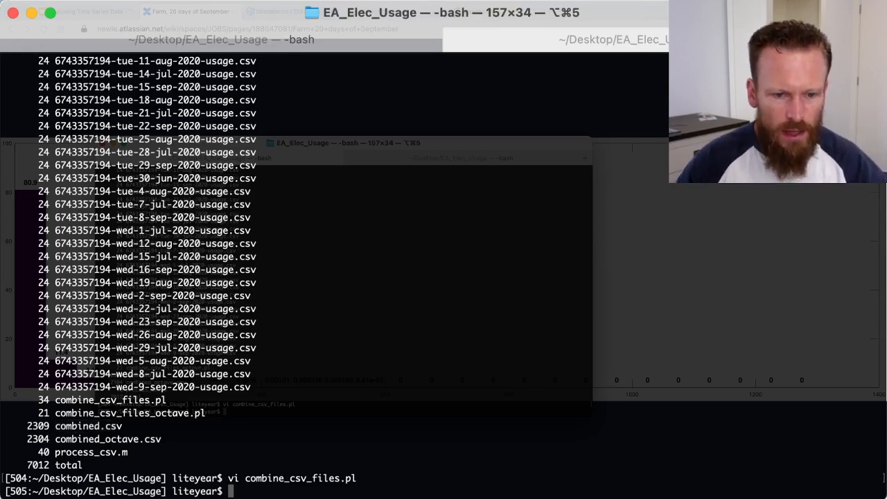
type("influxd")
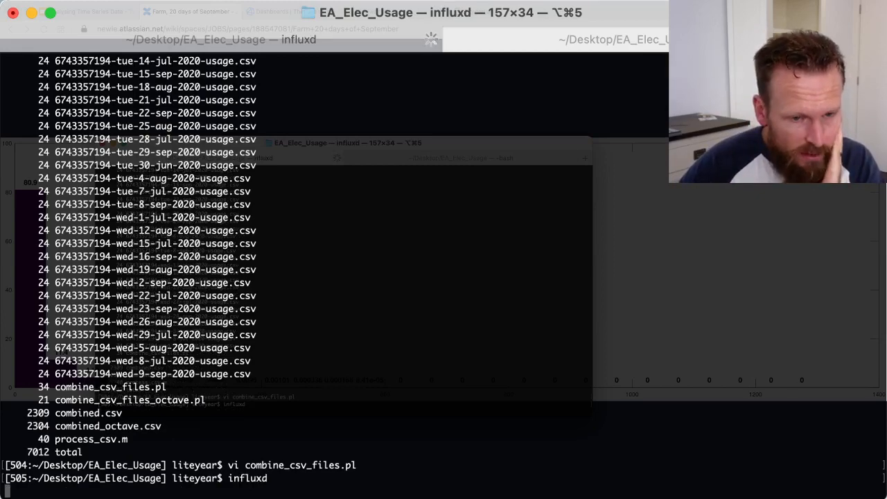
Start the influxd server and scroll its log to confirm it is listening.
key("Return")
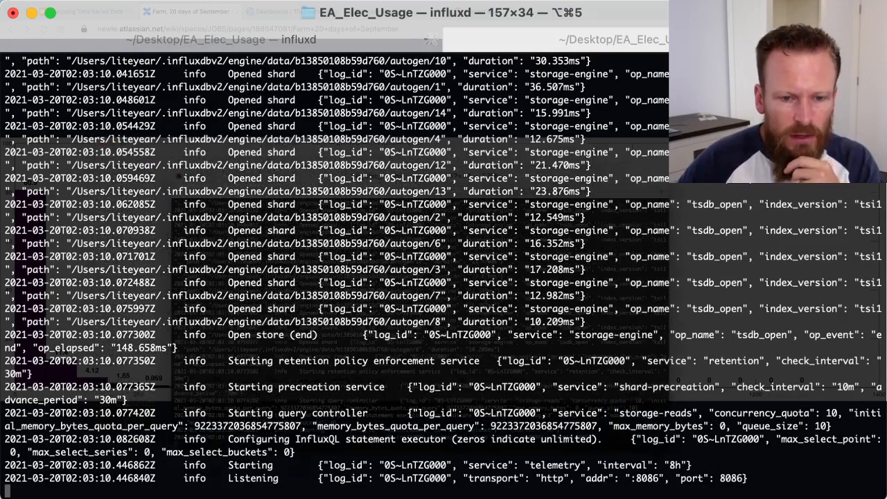
scroll("down", 3)
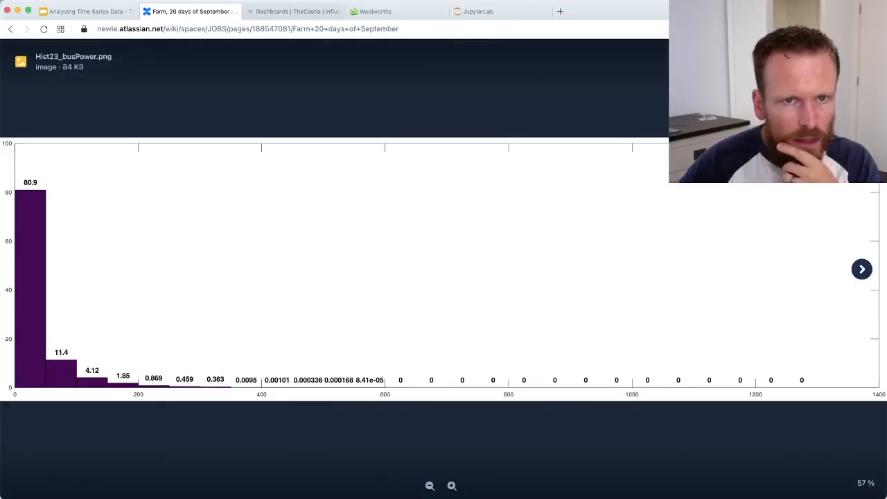
Sign in to the local InfluxDB 2.0 instance via 1Password, declining to save the login.
left_click(294, 11)
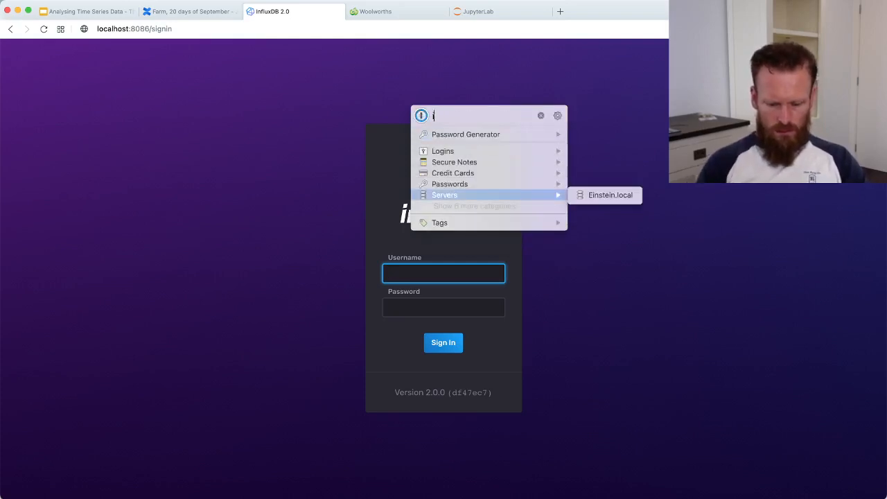
type("nflu")
left_click(444, 273)
type("ad")
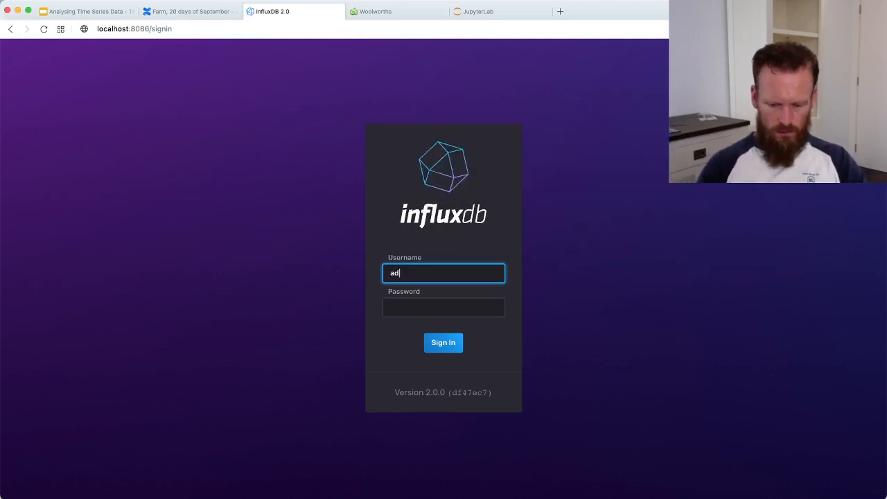
left_click(444, 342)
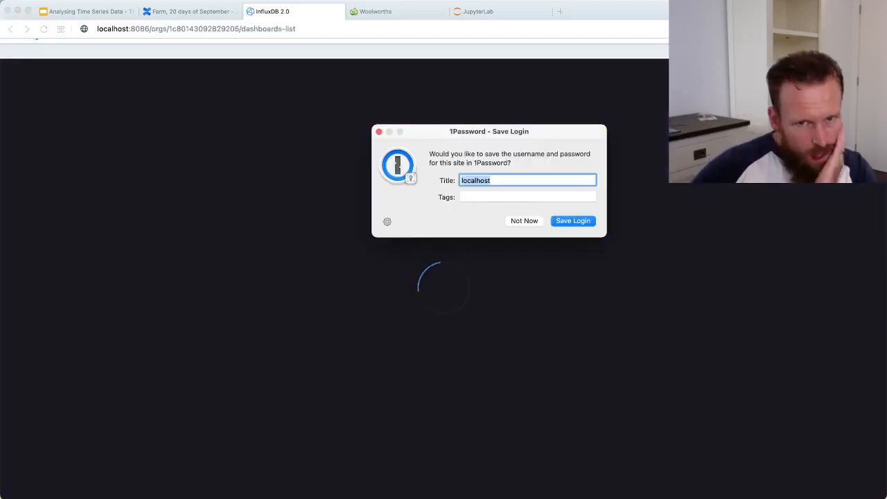
left_click(524, 221)
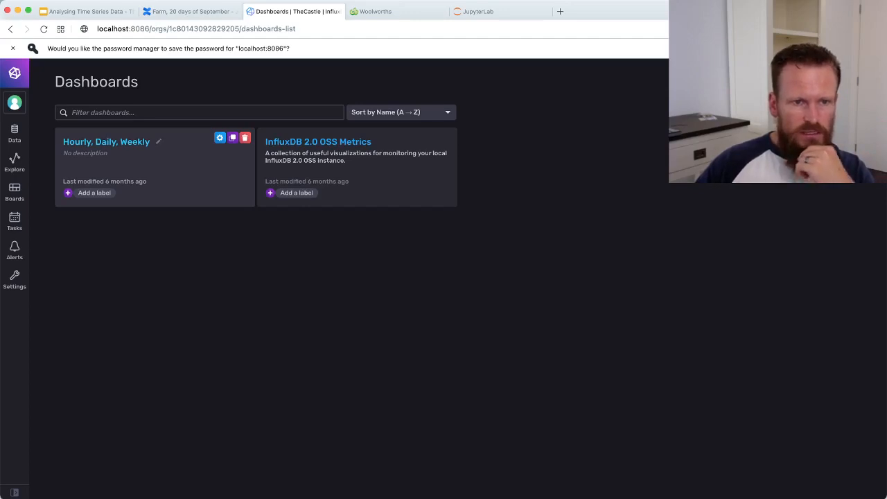
On the Hourly, Daily, Weekly dashboard, set the range start to 2020-03-20 and apply it.
left_click(105, 142)
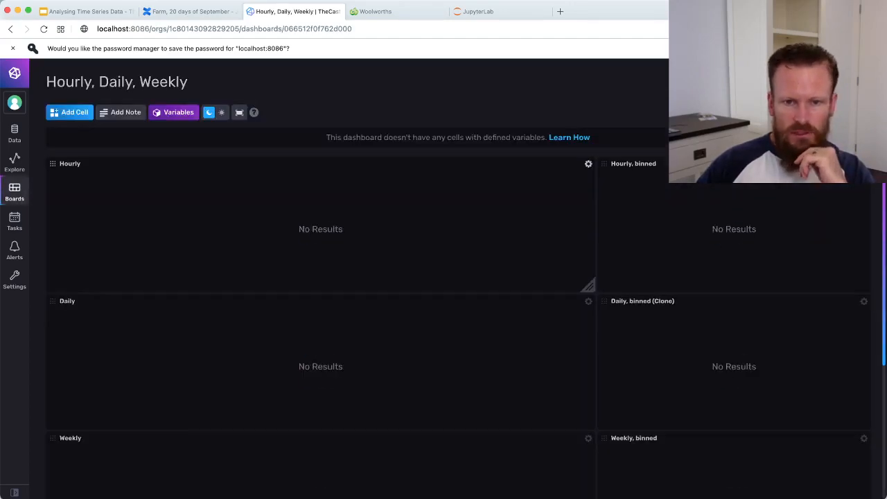
left_click(11, 47)
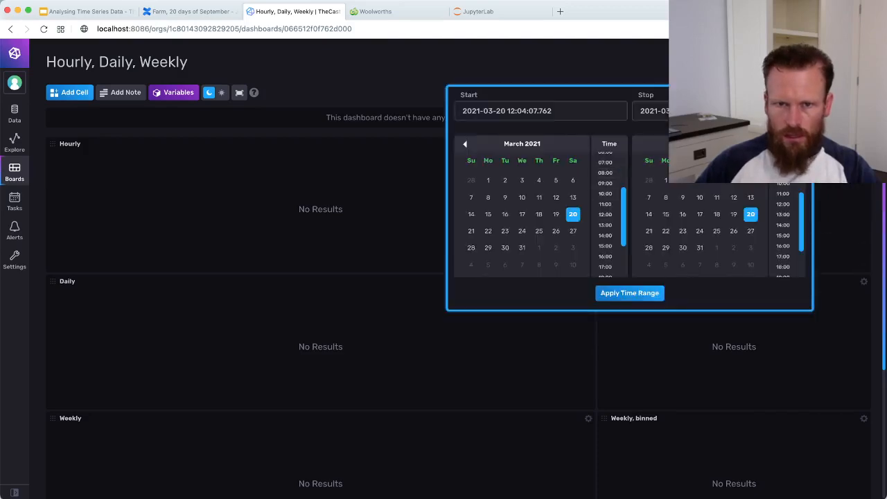
left_click(541, 111)
type("0")
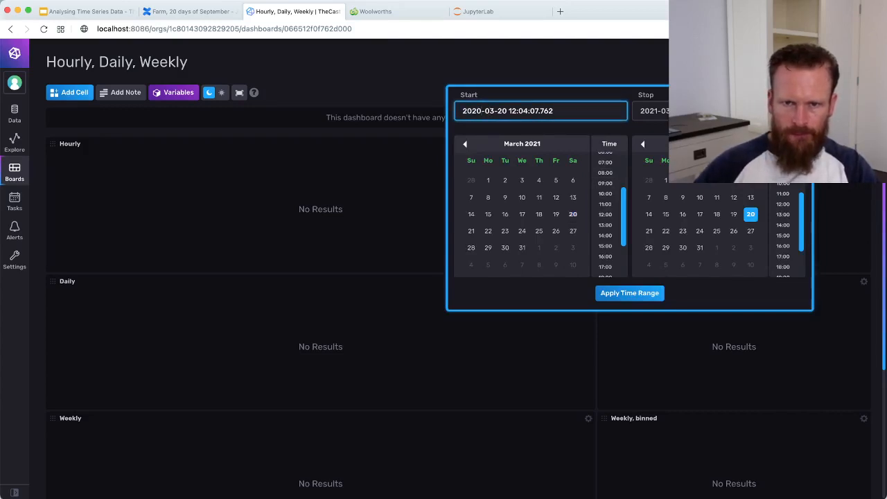
left_click(629, 293)
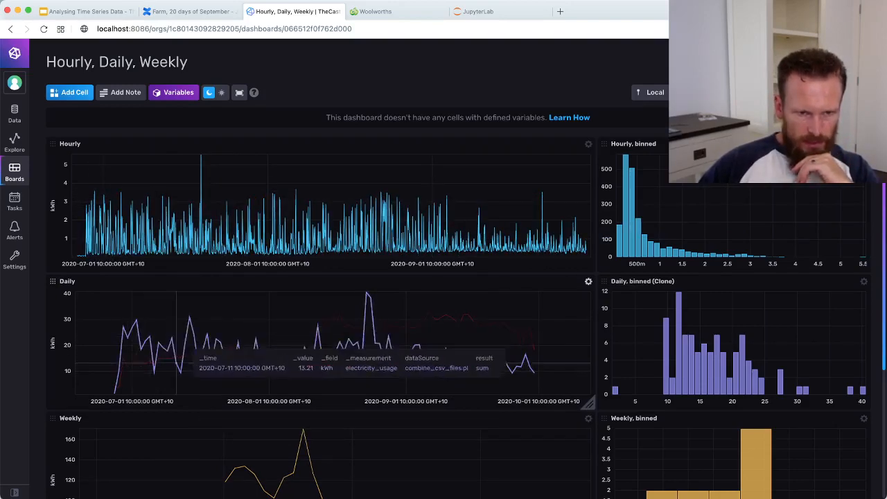
scroll("down", 3)
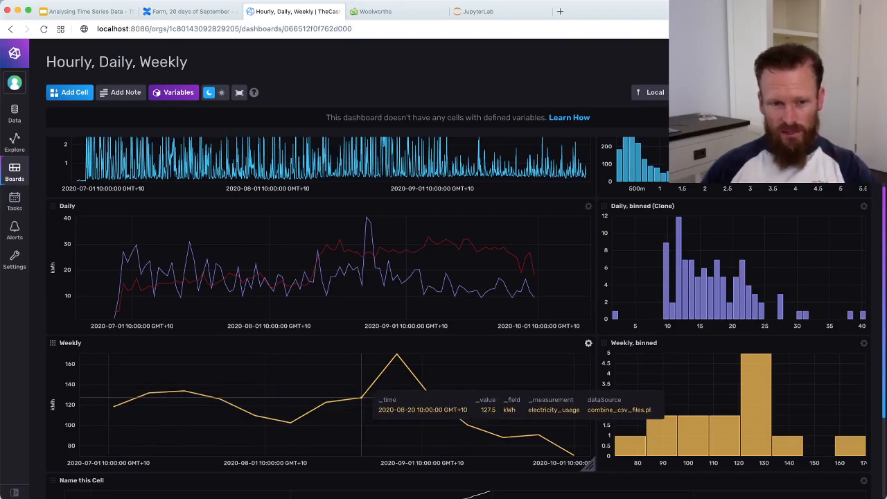
mouse_move(458, 263)
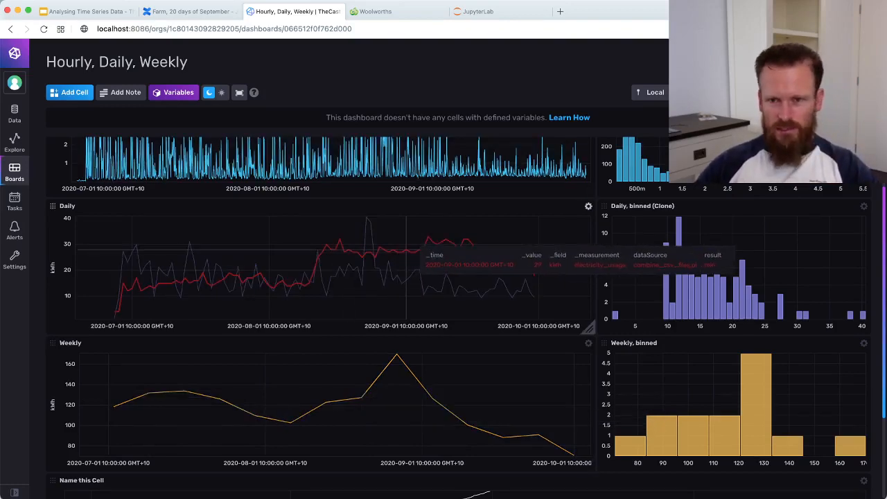
scroll("up", 3)
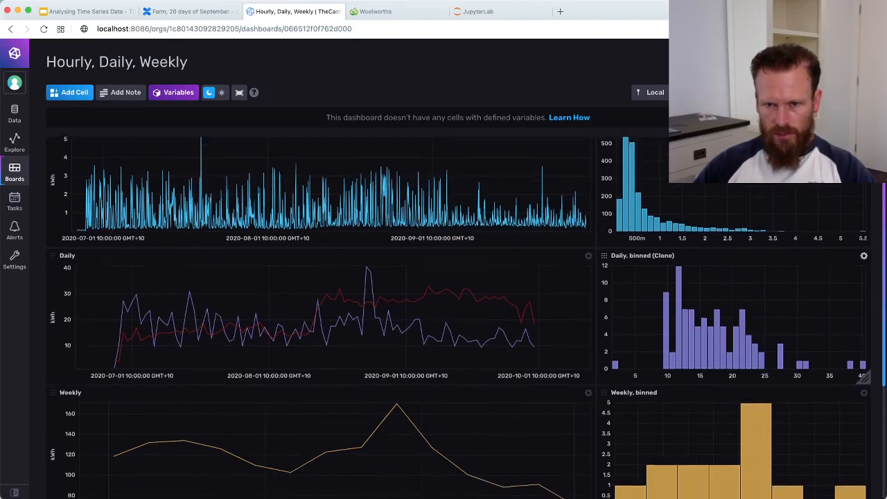
scroll("down", 3)
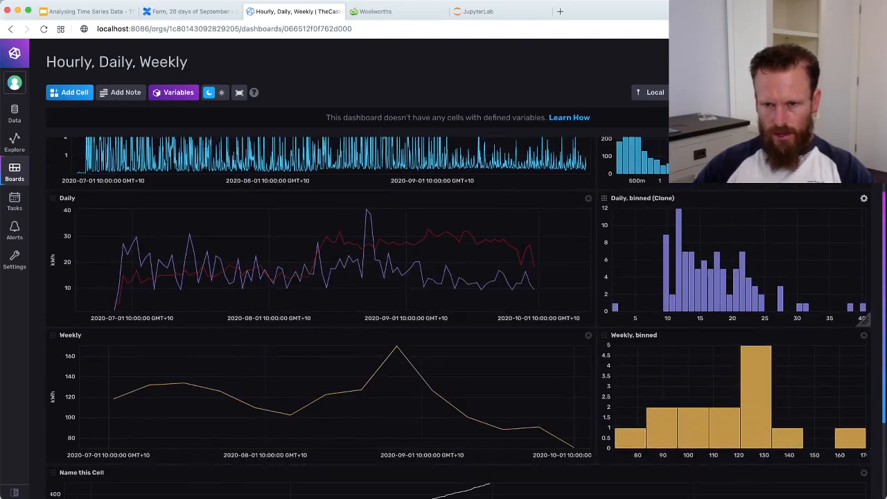
mouse_move(451, 277)
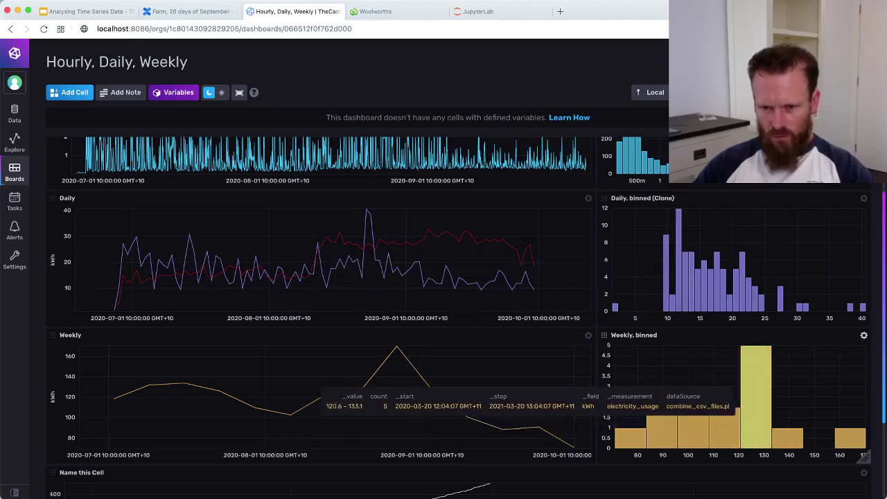
scroll("down", 3)
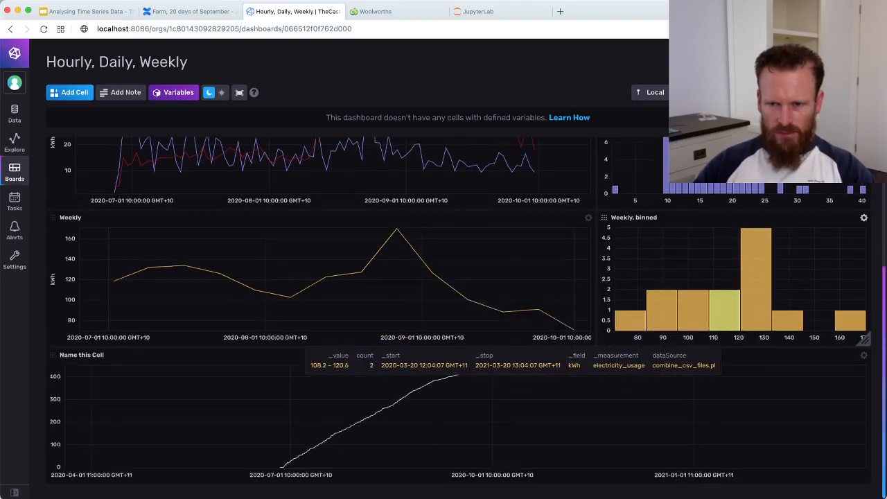
mouse_move(478, 368)
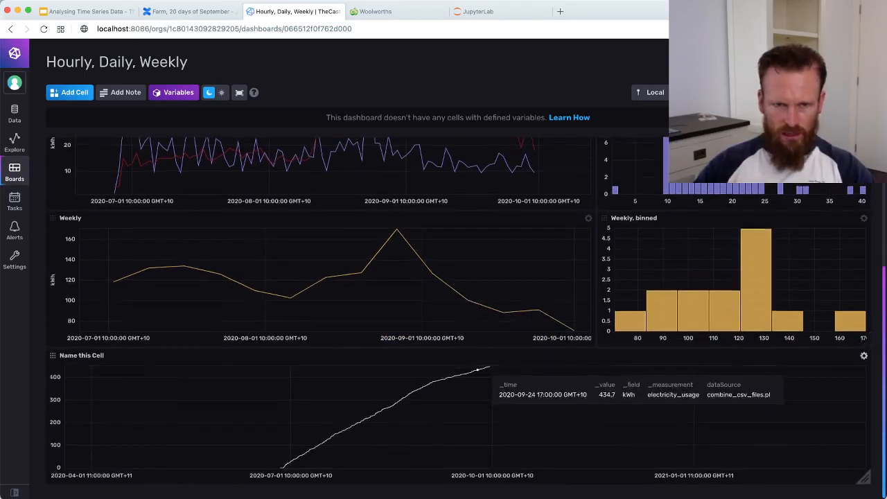
scroll("up", 3)
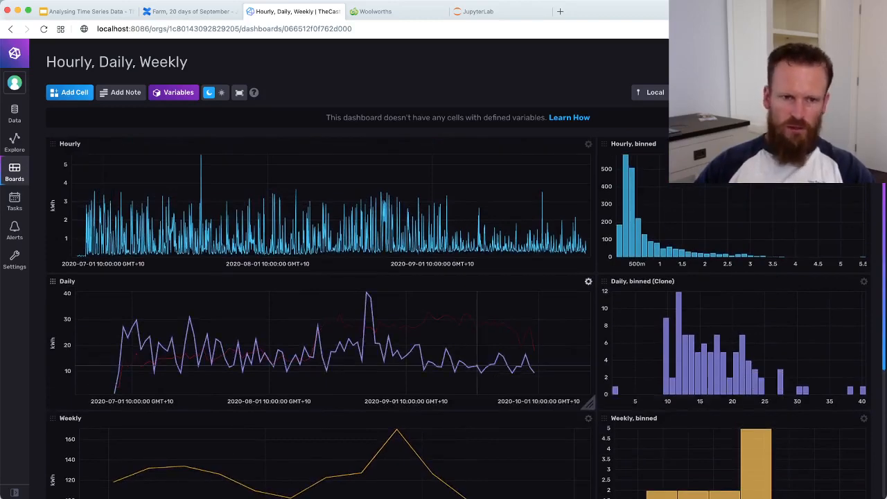
scroll("down", 3)
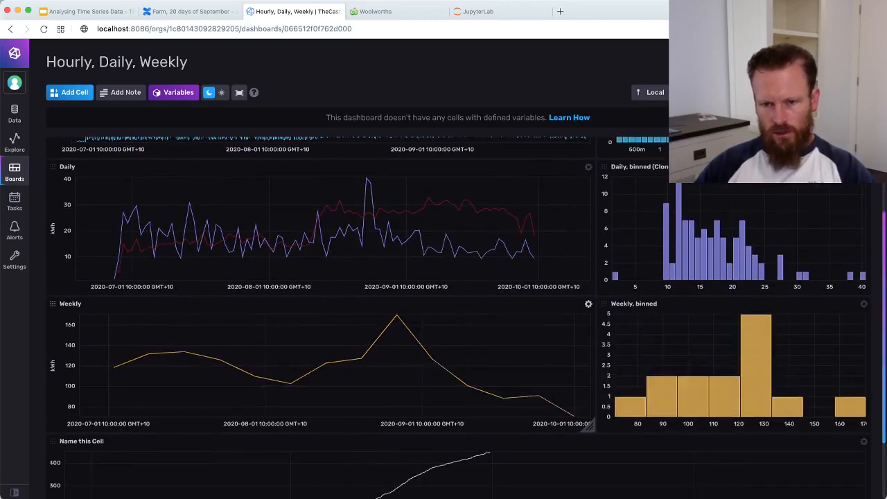
scroll("down", 3)
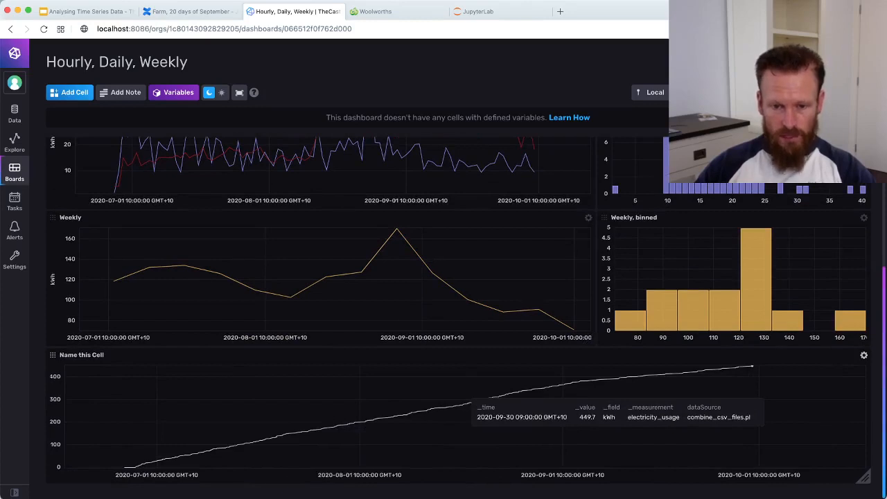
mouse_move(388, 418)
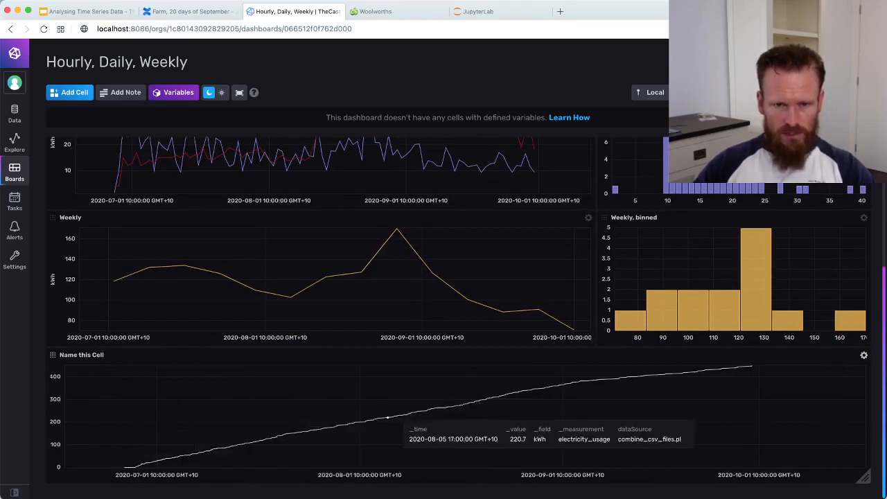
mouse_move(394, 416)
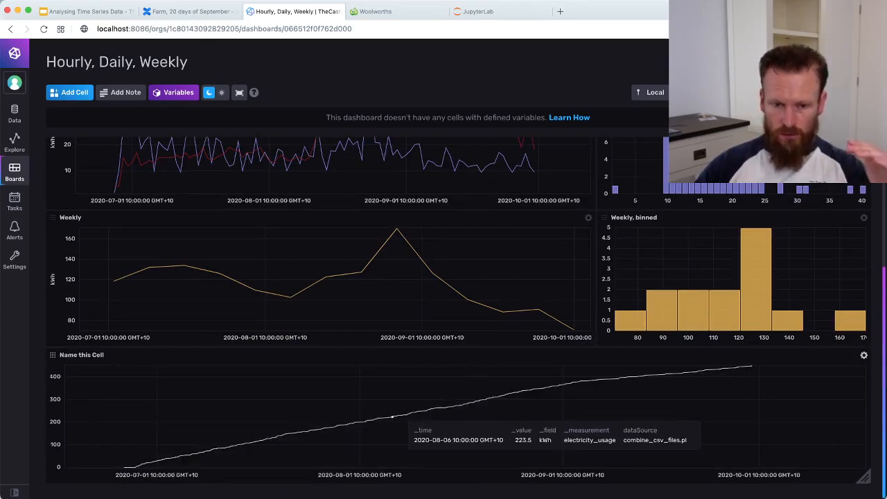
mouse_move(395, 416)
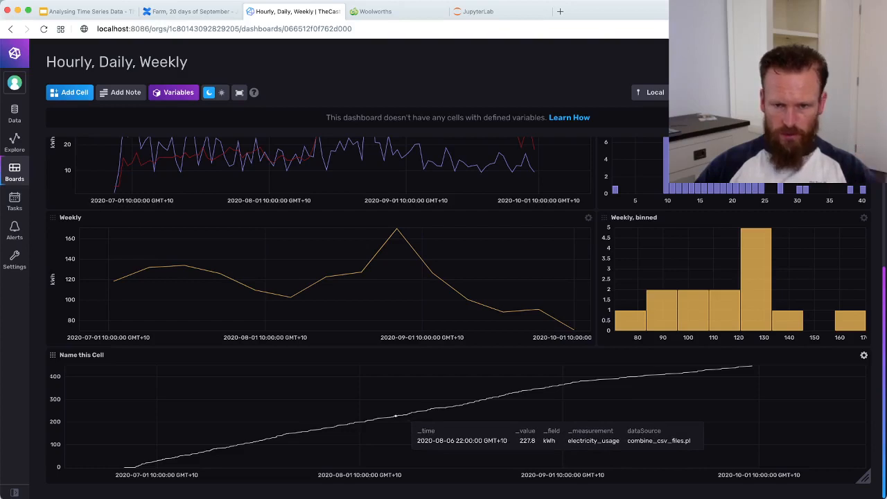
mouse_move(346, 425)
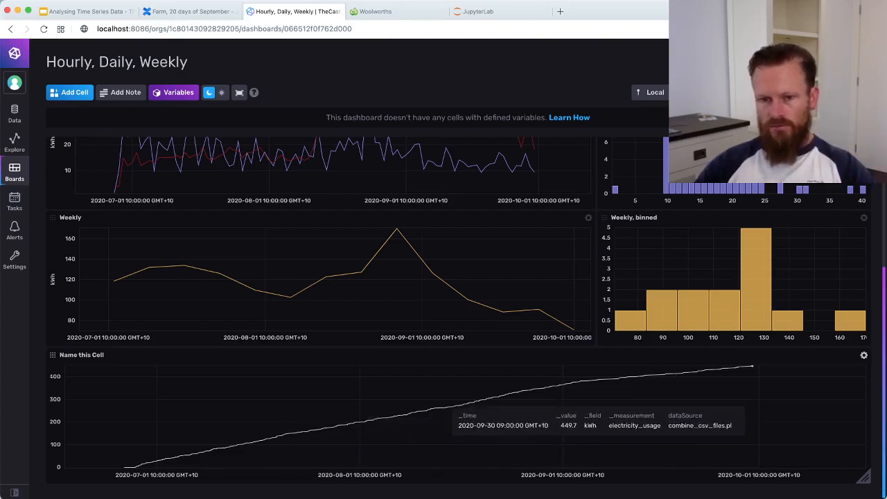
scroll("up", 3)
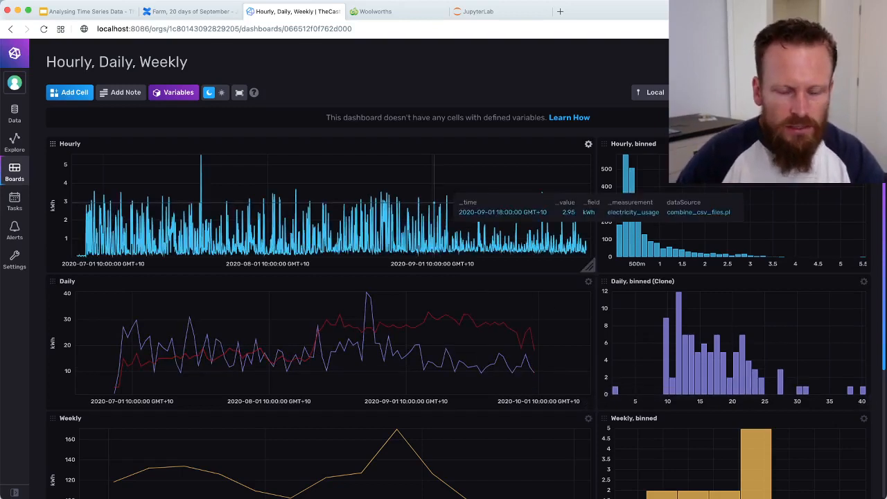
mouse_move(541, 201)
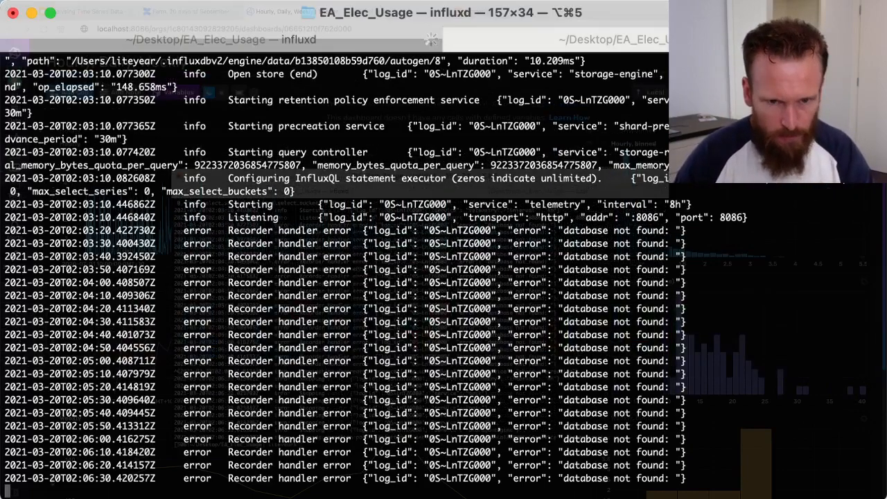
Stop influxd, list the usage CSV files, and review combine_csv_files_octave.pl in vi.
key("ctrl+c")
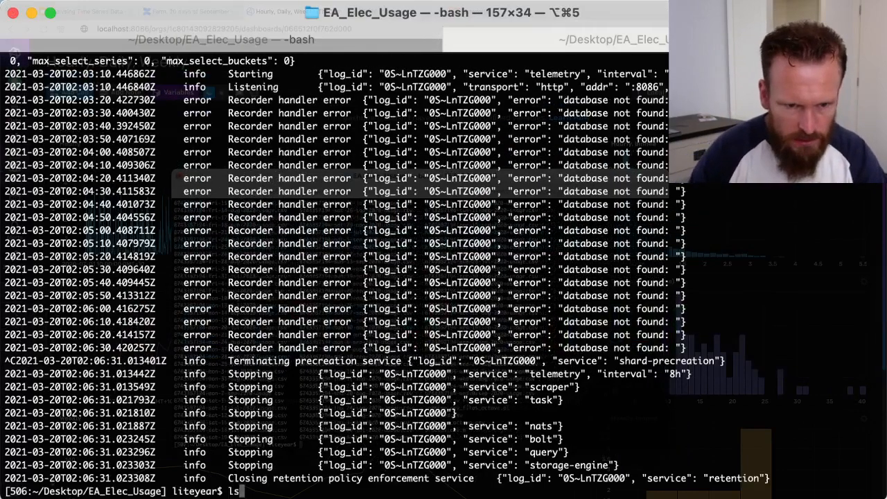
key("Return")
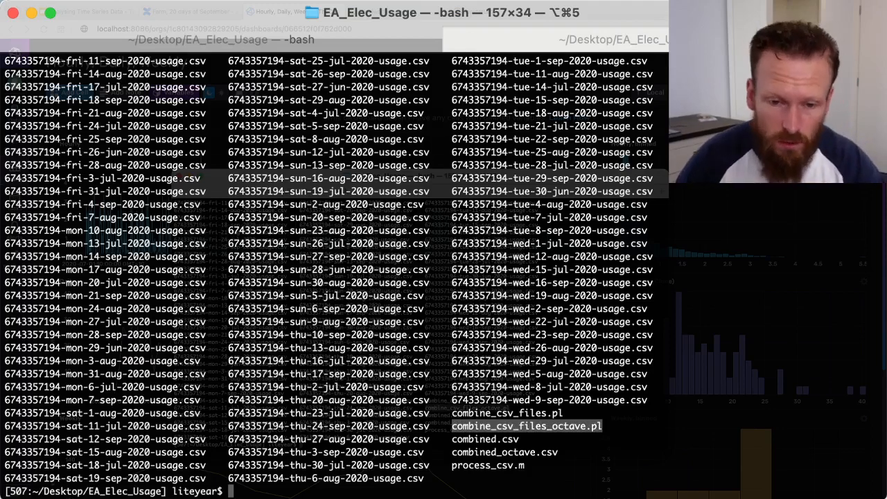
type("vi combine_csv_files")
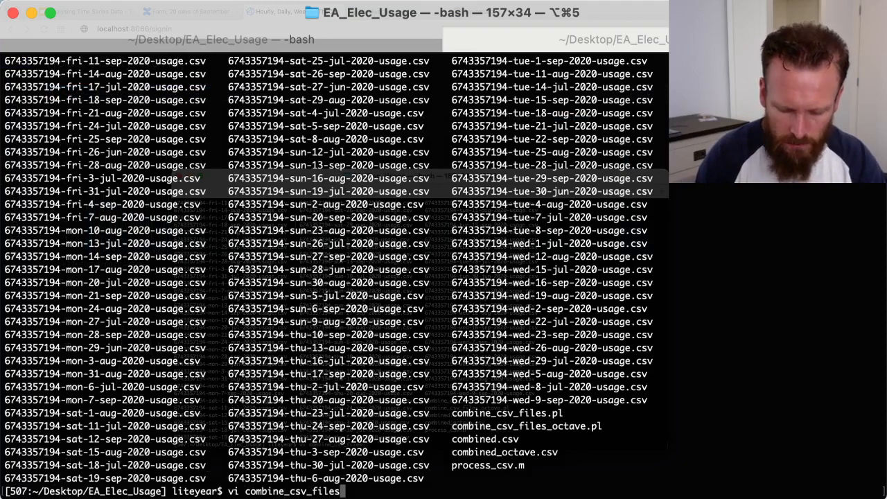
key("Return")
type(":")
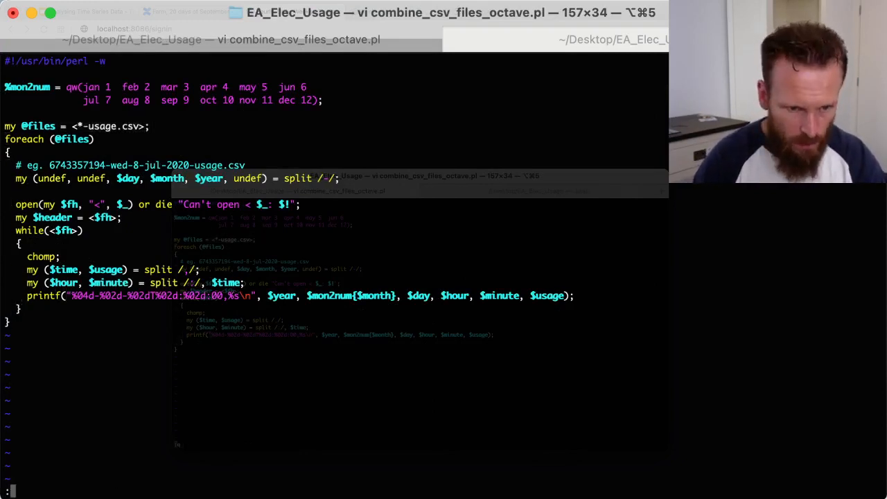
key("Return")
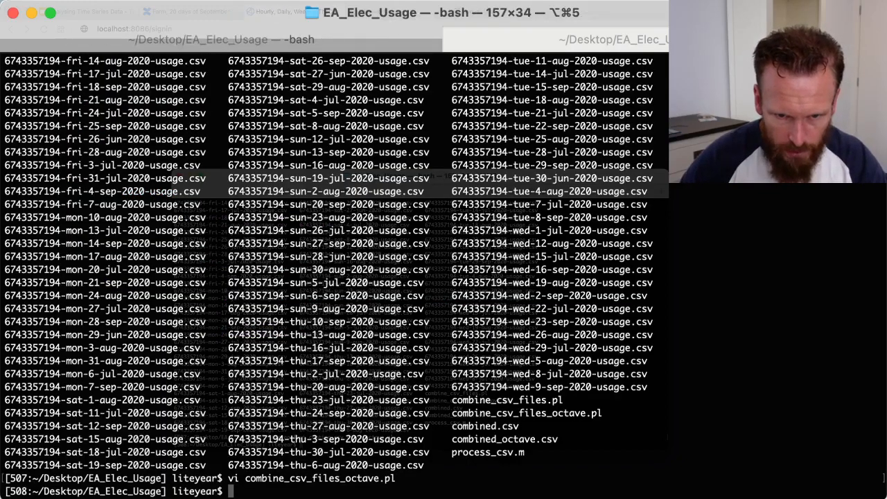
double_click(504, 438)
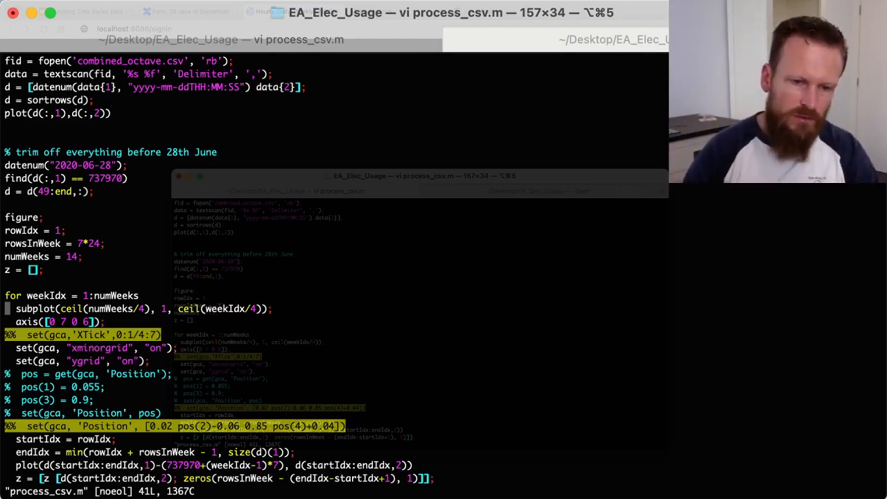
Scroll through process_csv.m, then have the octave command ready at the prompt.
scroll("down", 3)
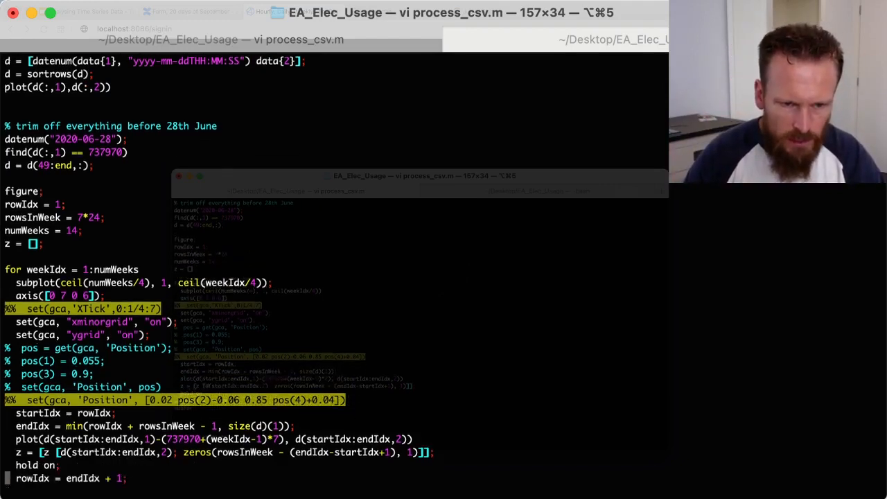
scroll("down", 3)
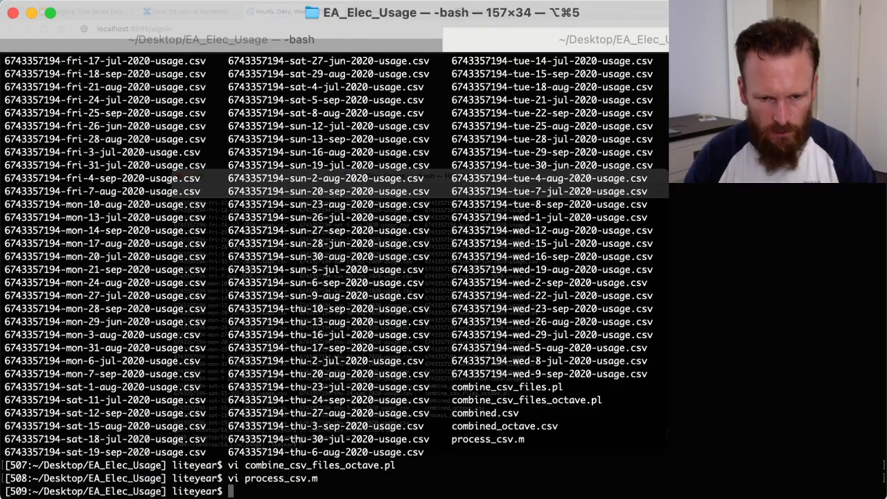
type("octave")
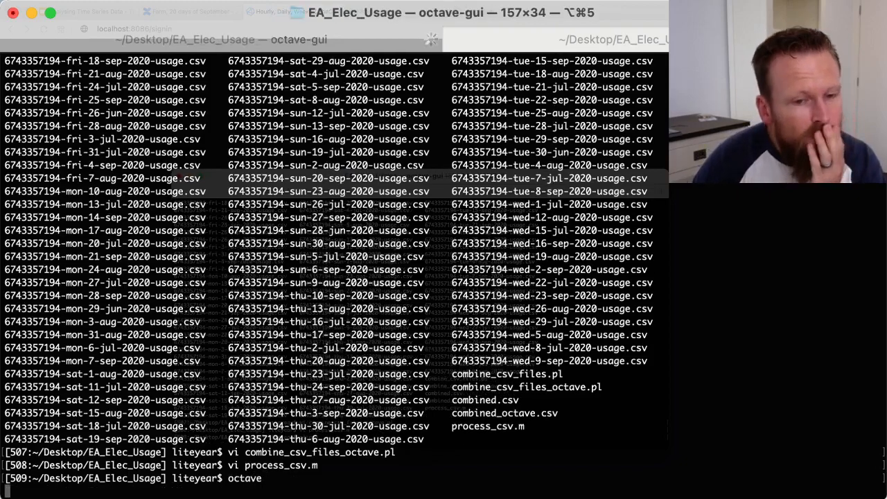
Launch Octave and run the process_csv script to plot the combined usage data.
key("Return")
type("process")
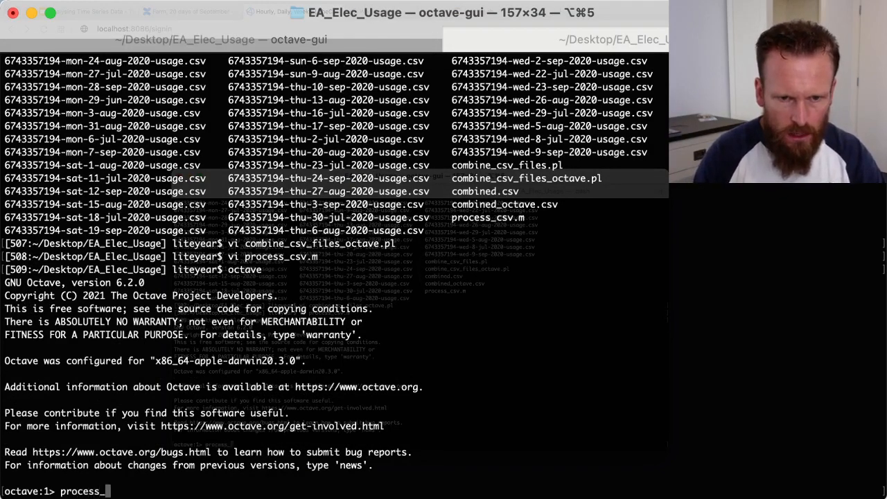
type("_csv")
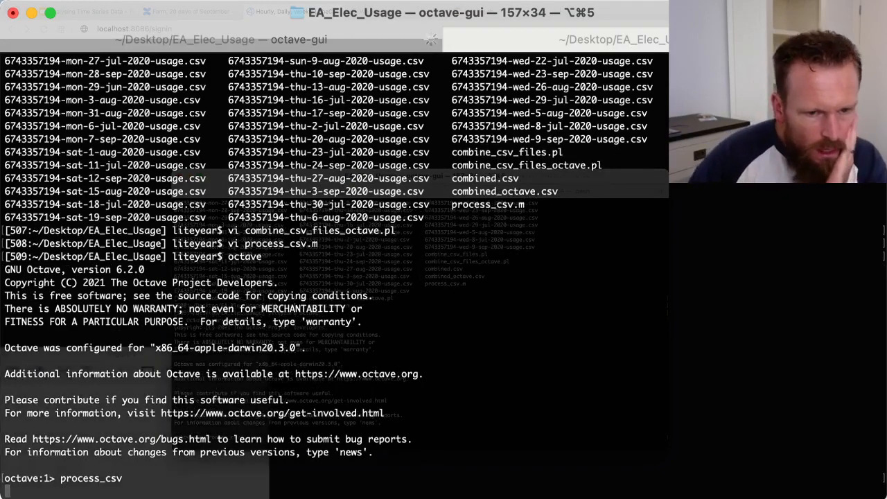
key("Return")
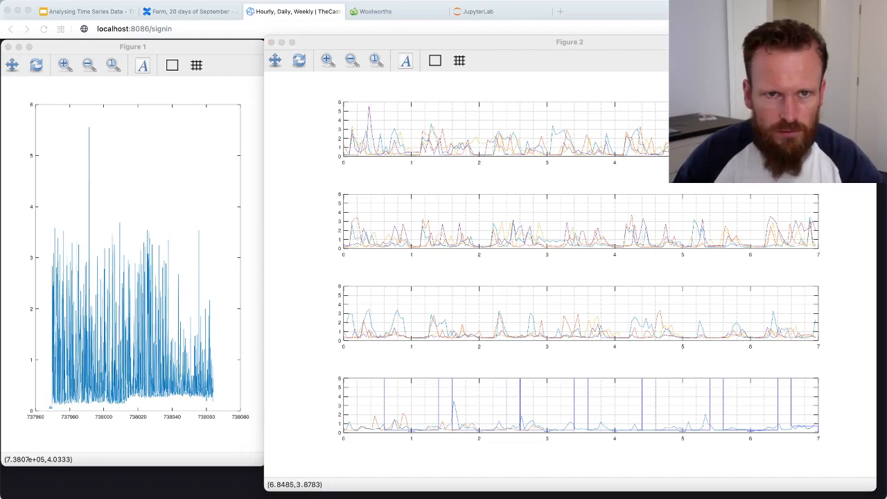
Sign back in to the Woolworths Money site and dismiss the save-password offer.
left_click(377, 11)
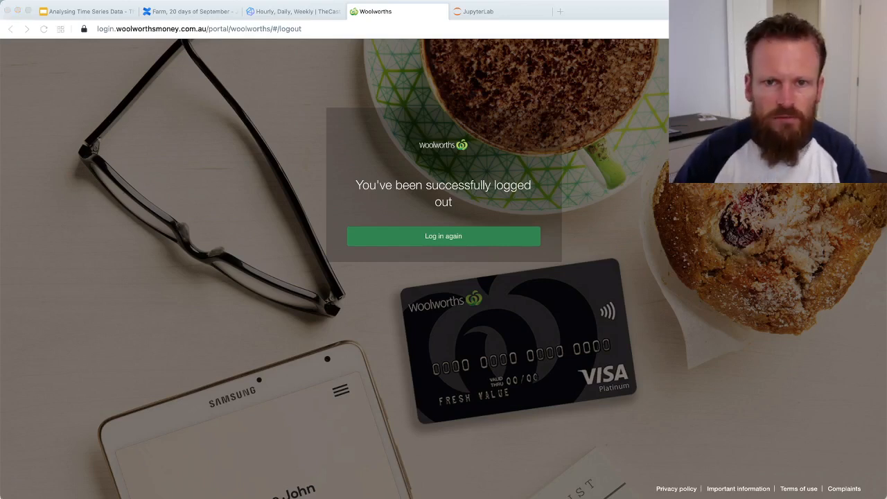
left_click(444, 236)
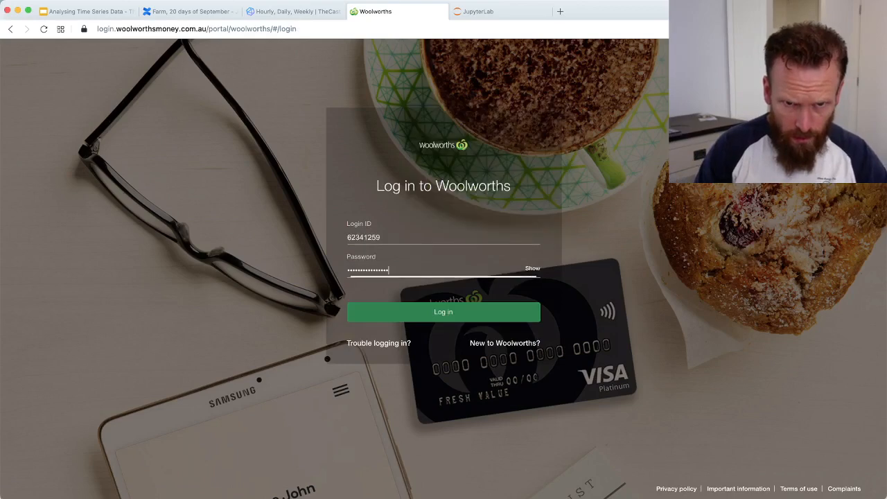
left_click(444, 312)
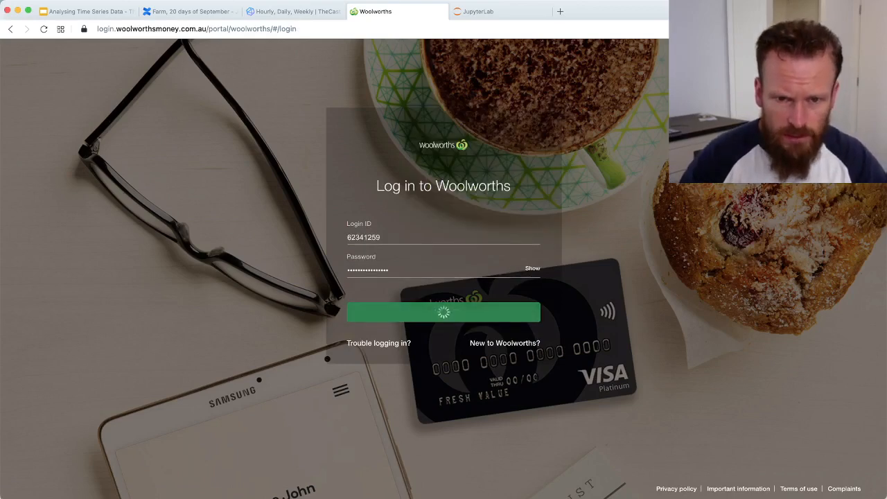
left_click(444, 312)
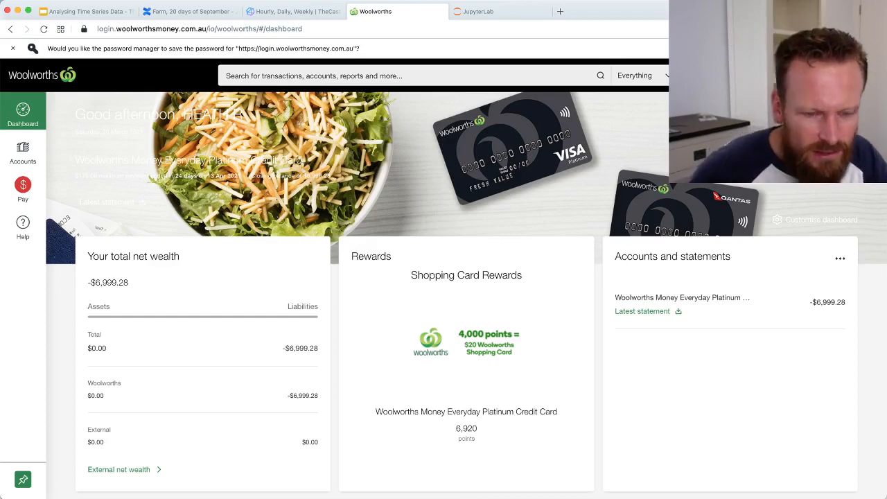
left_click(22, 151)
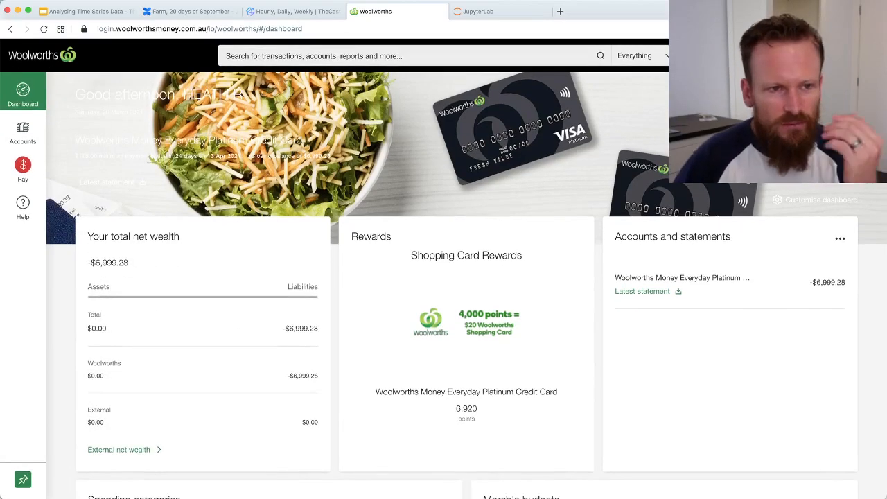
Browse the Spending categories donut, then show the Everyday Platinum Credit Card's Transactions list.
scroll("down", 3)
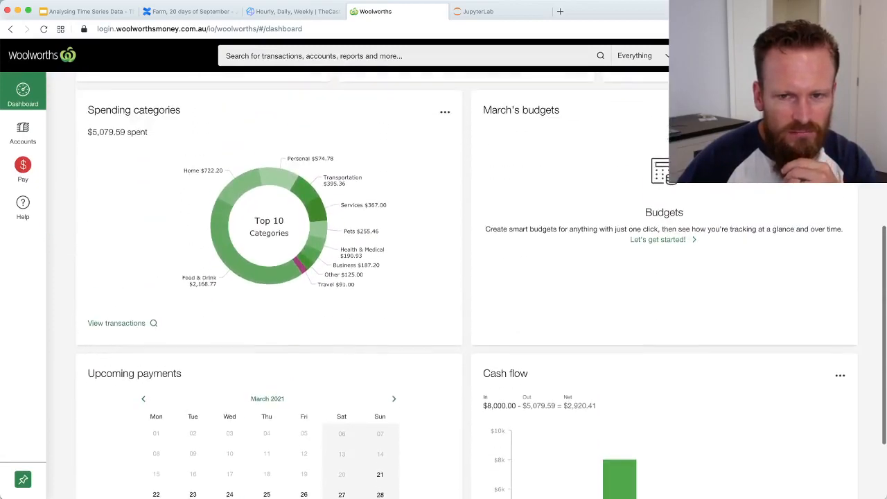
scroll("up", 3)
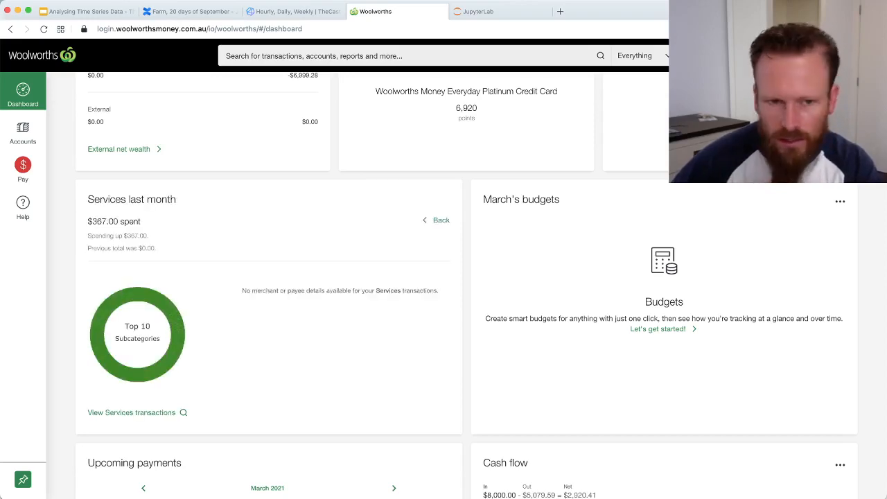
double_click(319, 291)
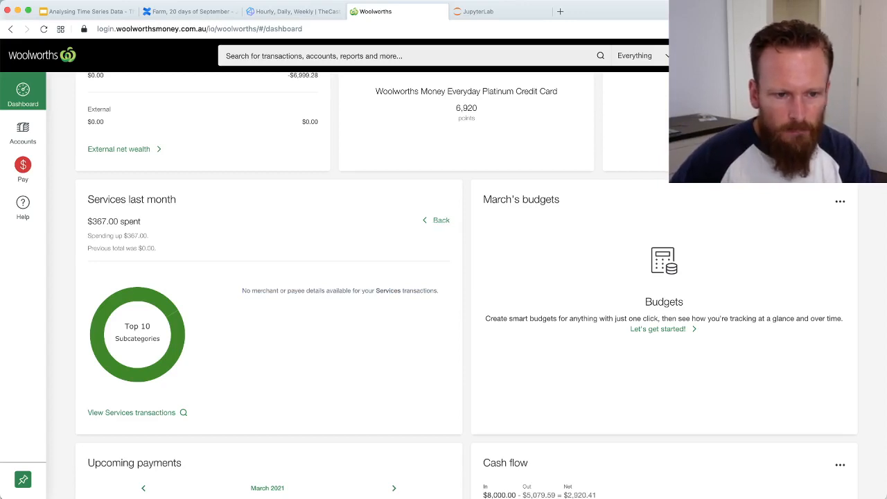
left_click(435, 219)
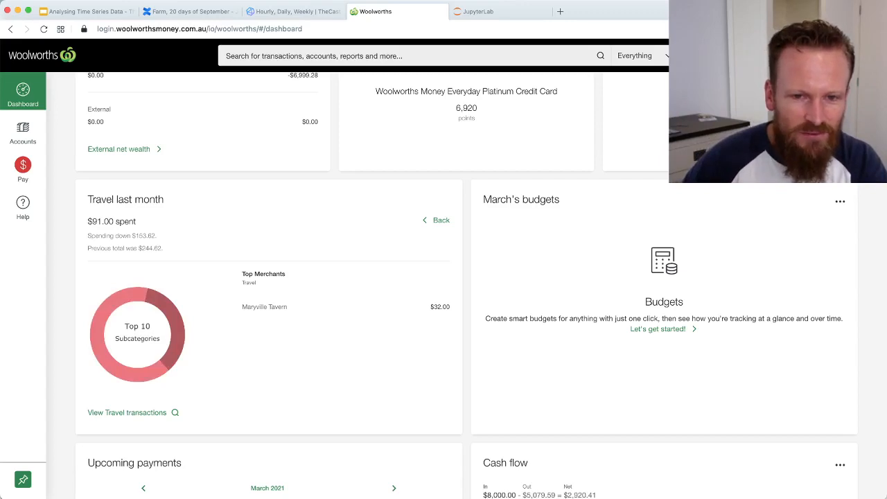
scroll("up", 3)
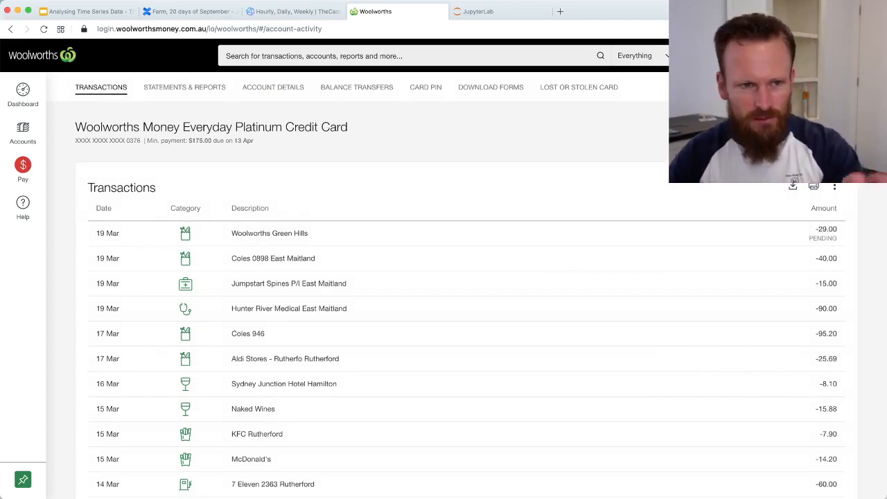
left_click(793, 185)
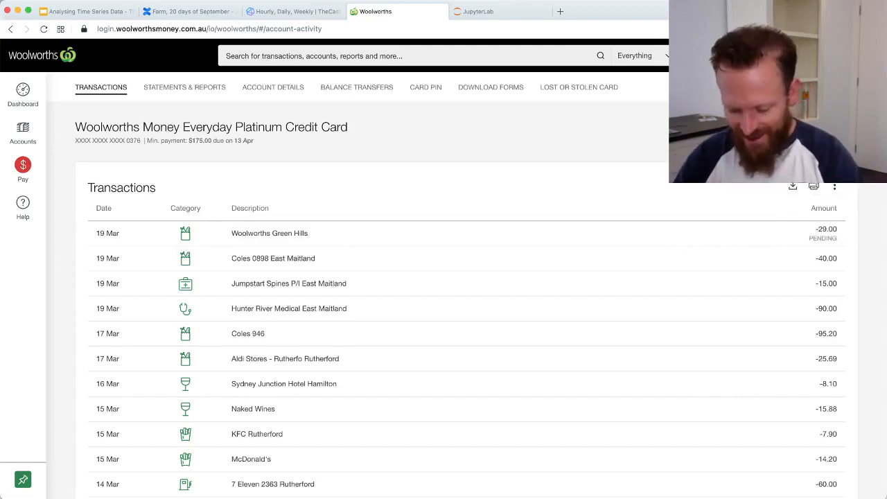
scroll("down", 3)
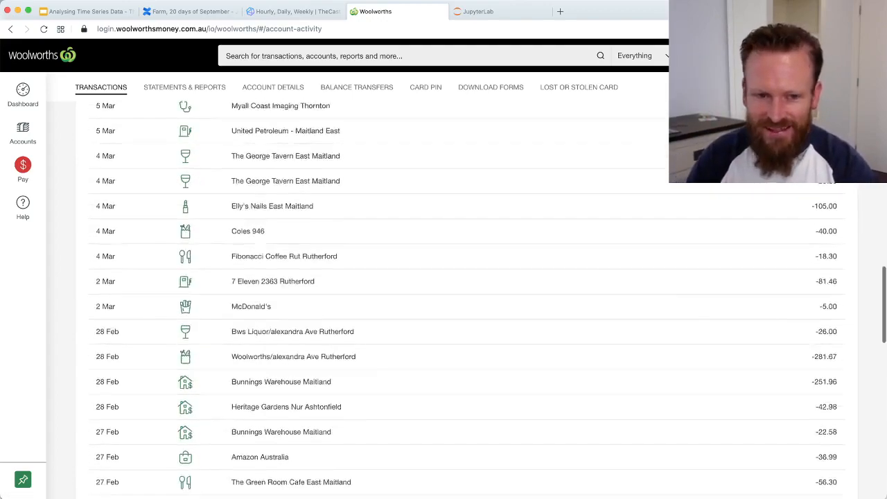
scroll("down", 3)
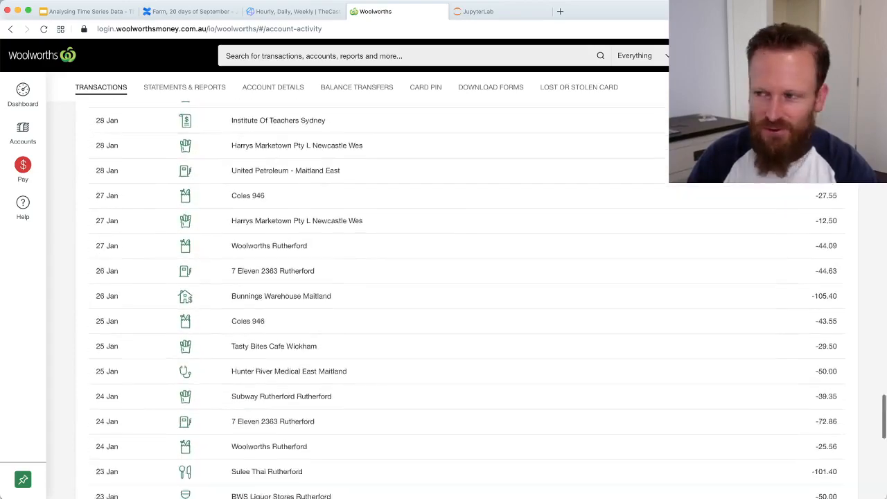
scroll("down", 3)
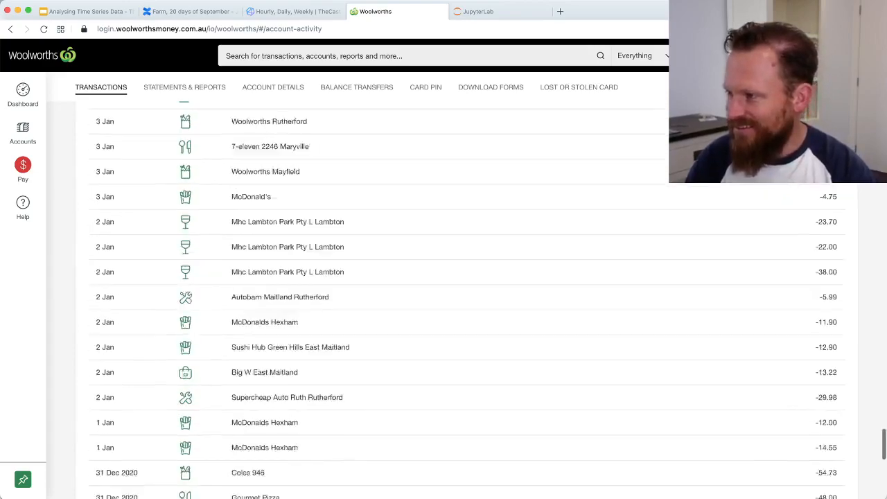
scroll("down", 3)
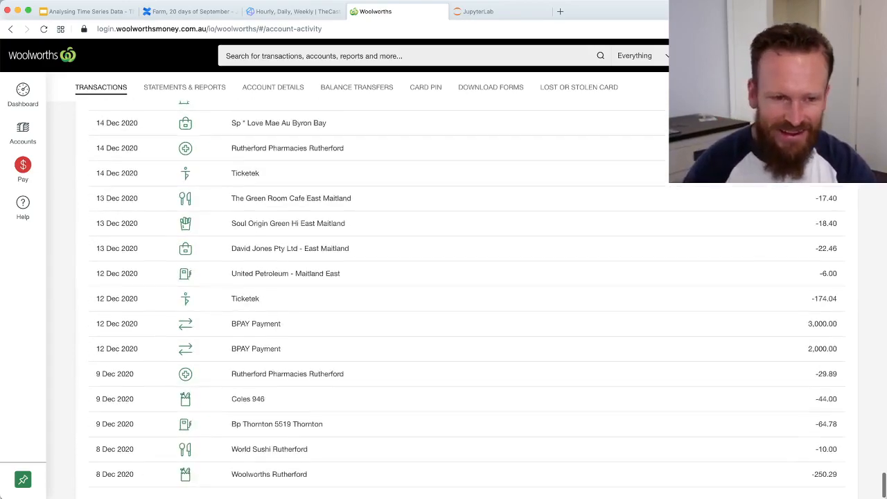
scroll("down", 3)
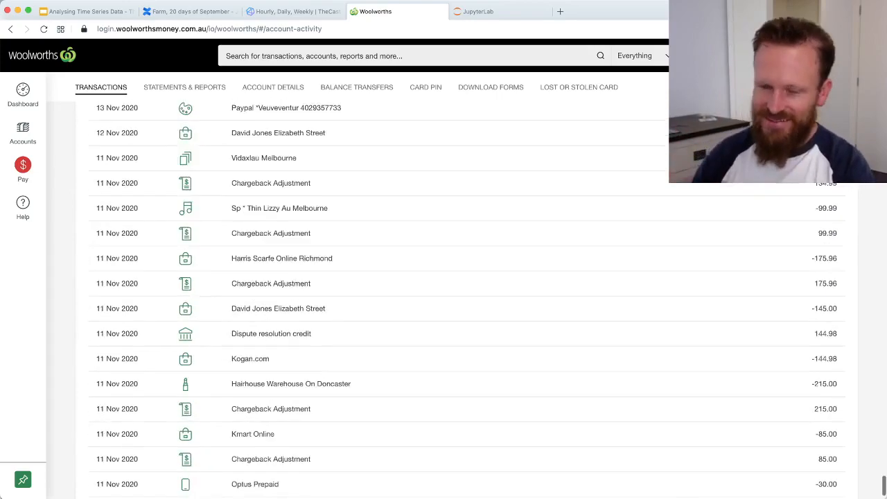
scroll("down", 3)
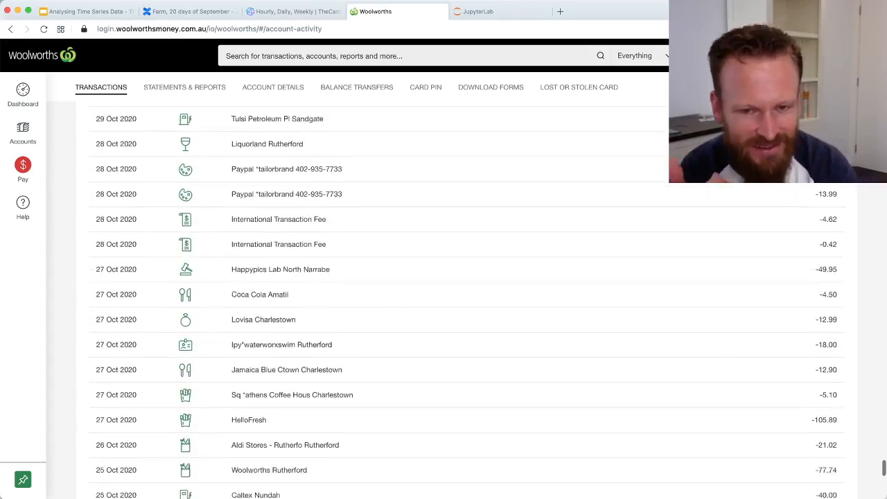
scroll("down", 3)
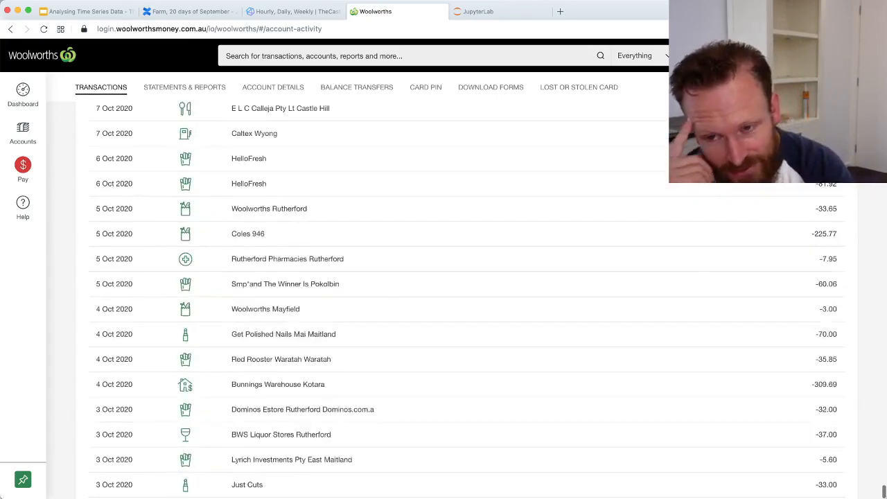
scroll("down", 3)
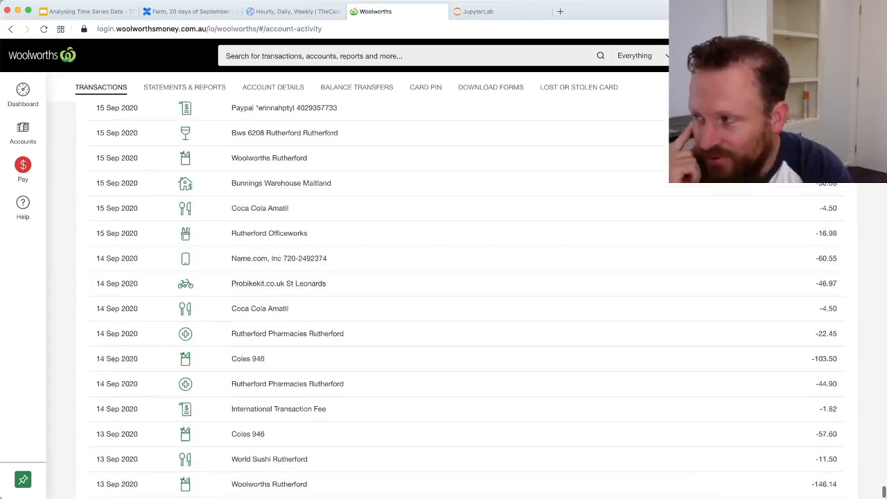
scroll("down", 3)
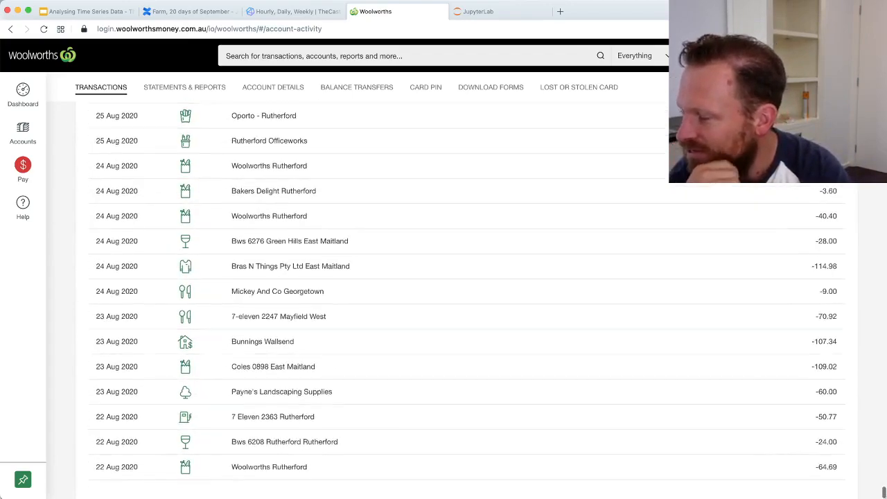
scroll("down", 3)
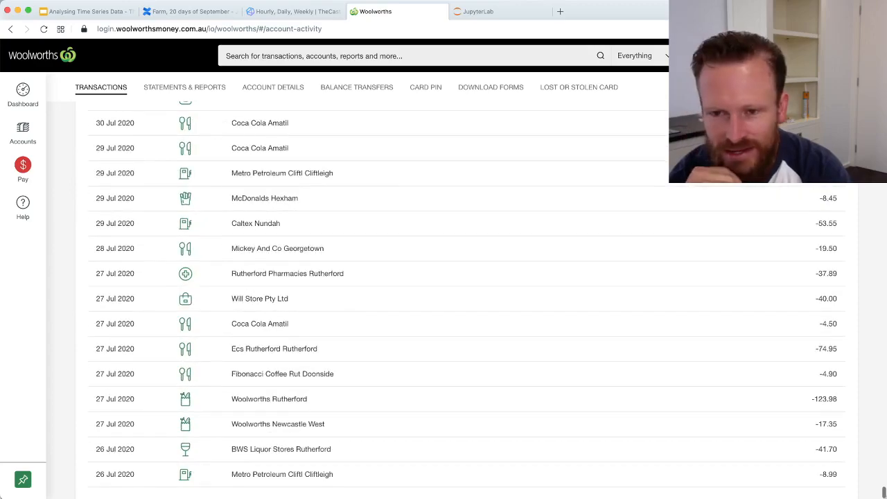
scroll("down", 3)
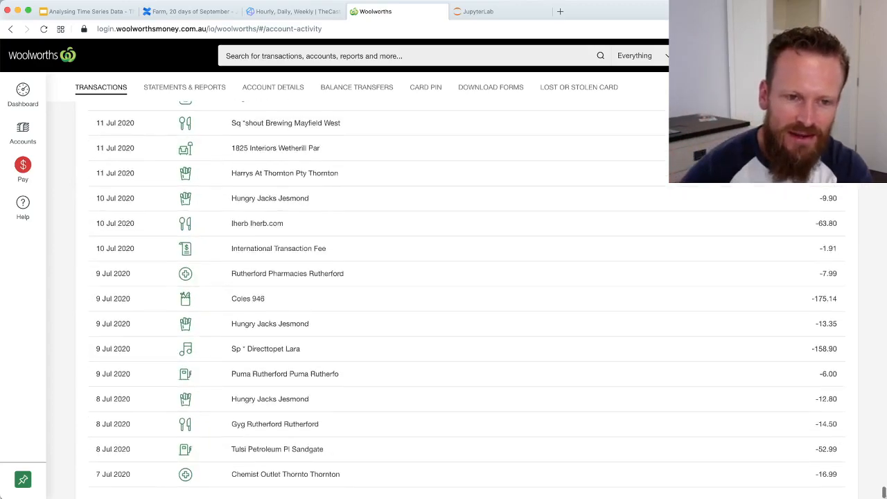
scroll("down", 3)
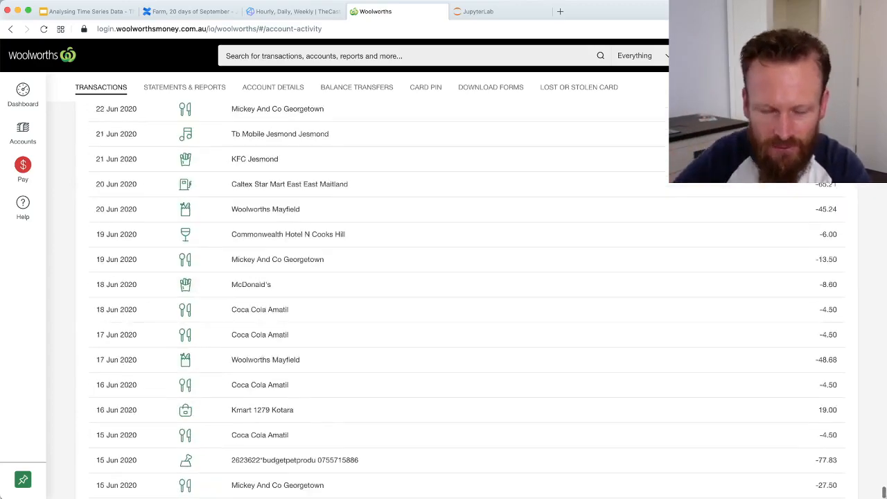
scroll("down", 3)
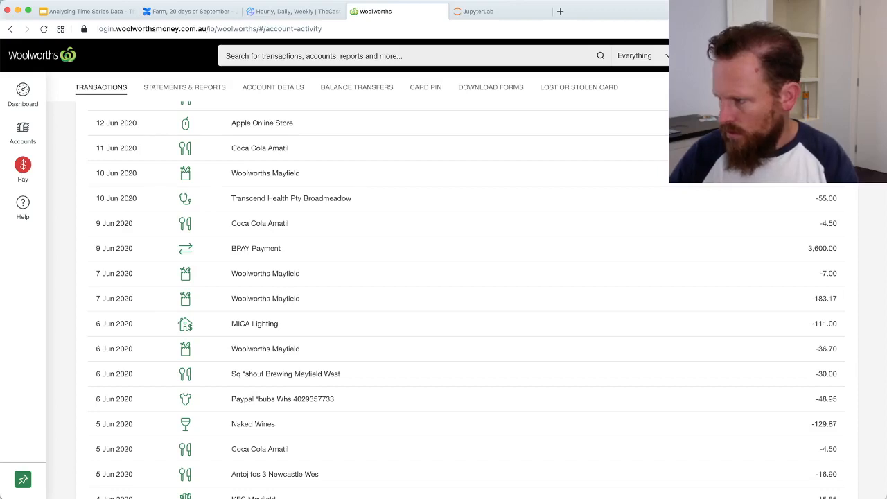
Return to the account dashboard showing net wealth, rewards points and the credit card.
left_click(22, 96)
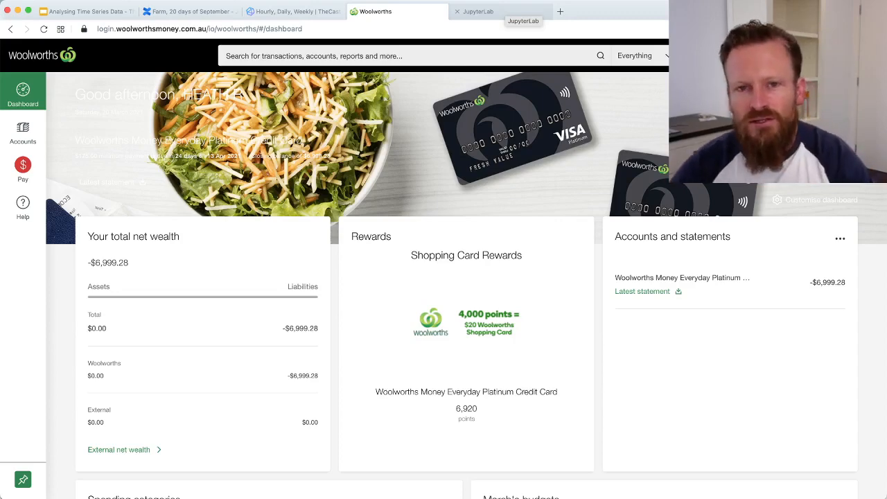
Switch to the JupyterLab tab with main.ipynb open at its Introduction.
left_click(478, 11)
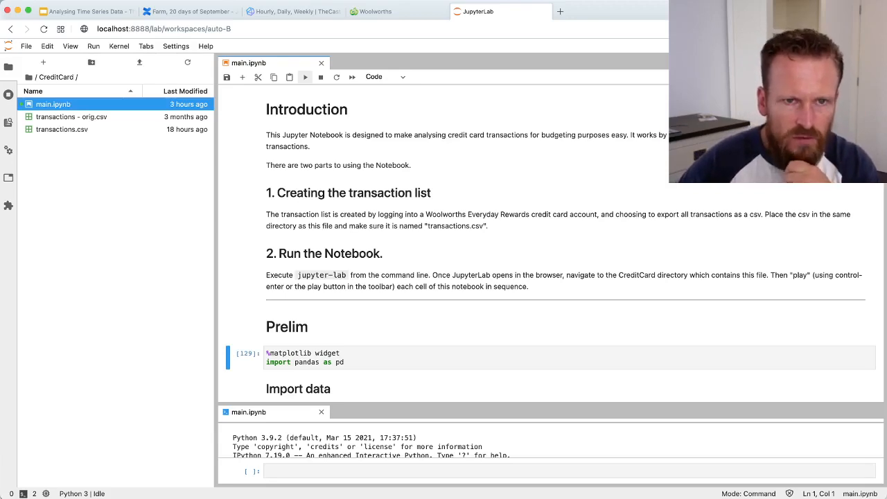
Run the df.drop cell removing fraudulent charges and refunds so the check prints an empty DataFrame.
left_click(305, 78)
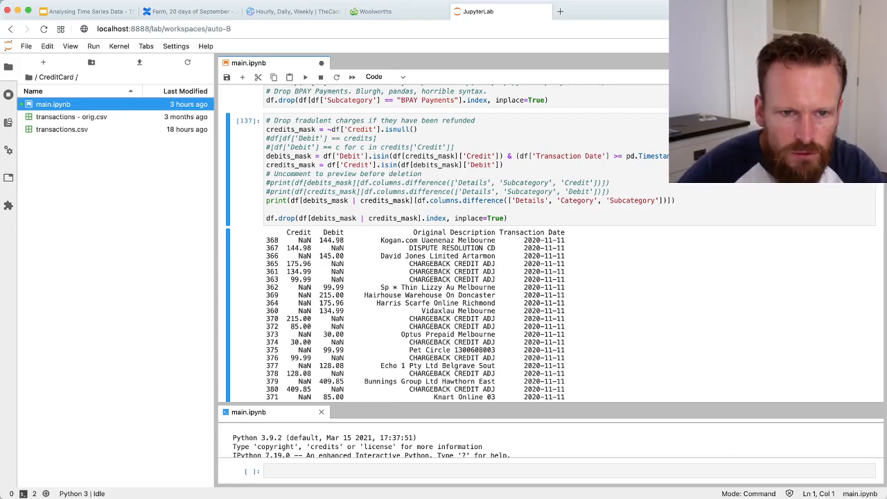
scroll("down", 3)
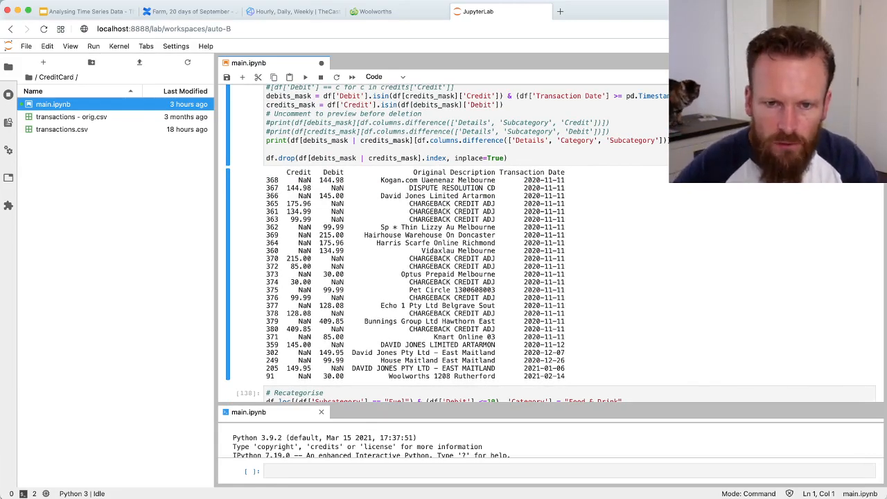
scroll("up", 3)
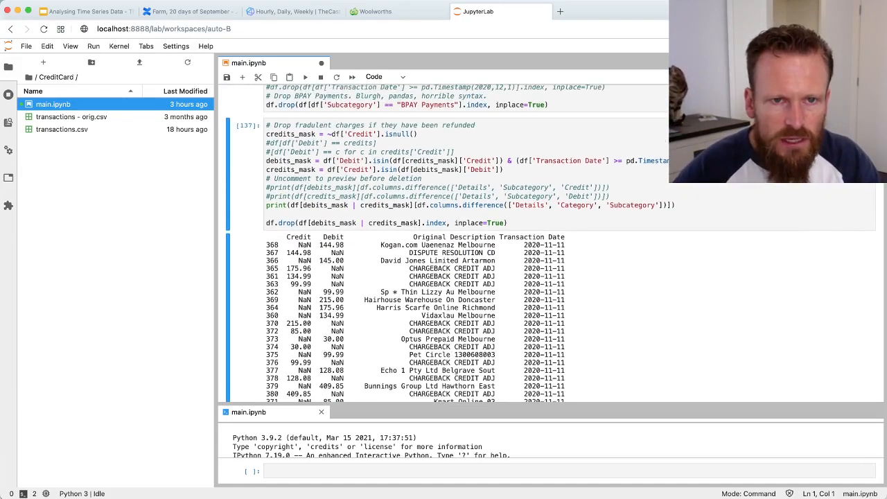
scroll("down", 3)
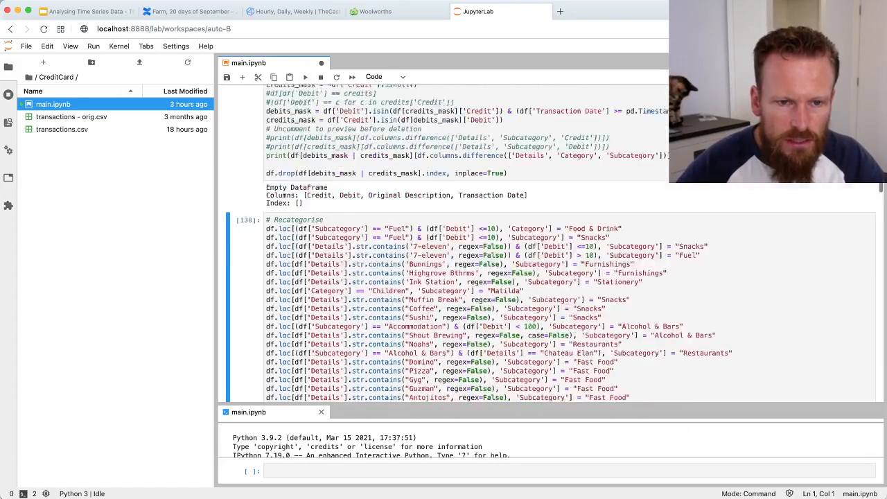
Save main.ipynb and begin editing the # Recategorise cell's df.loc merchant rules.
scroll("down", 3)
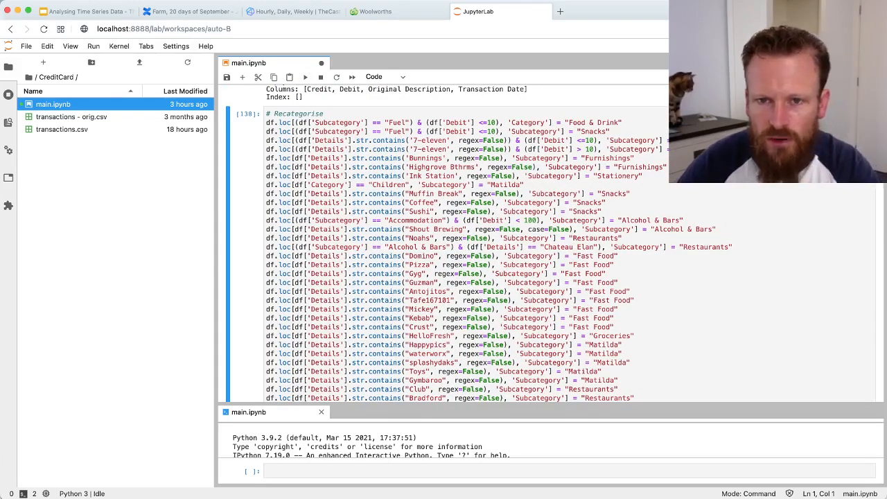
key("ctrl+s")
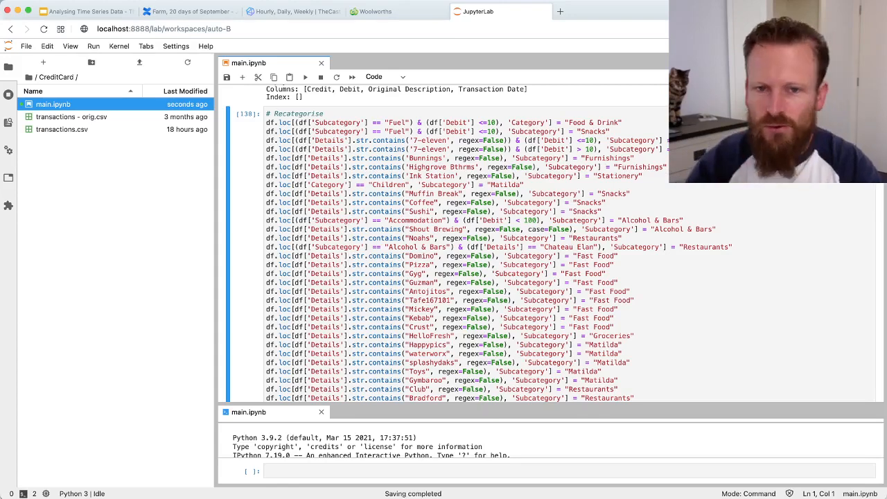
left_click(355, 158)
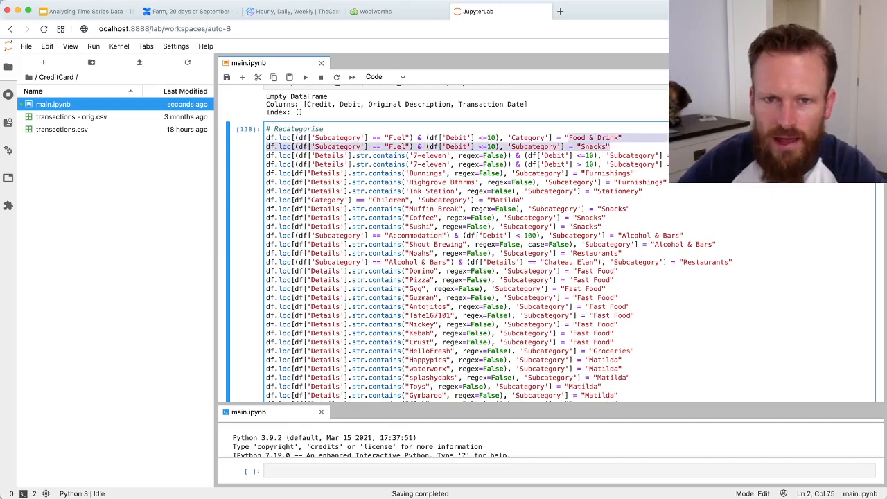
Review the recategorise rules down to the following # Merge categories cell.
scroll("down", 3)
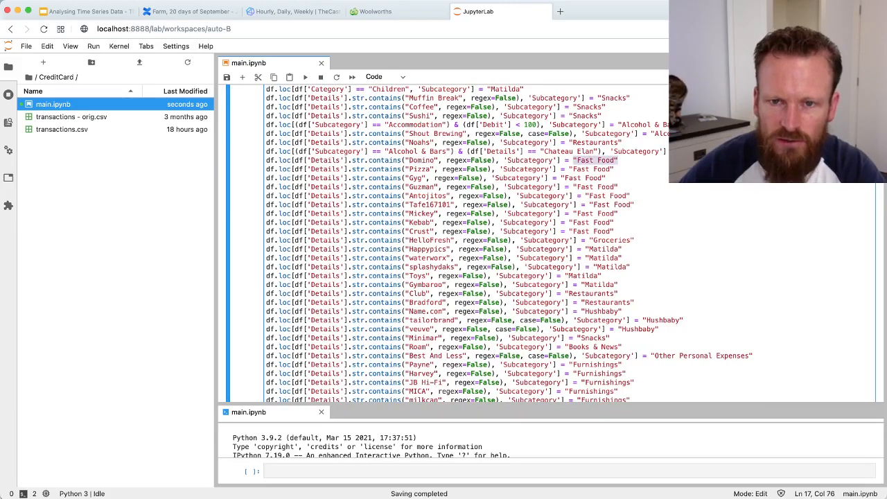
scroll("down", 3)
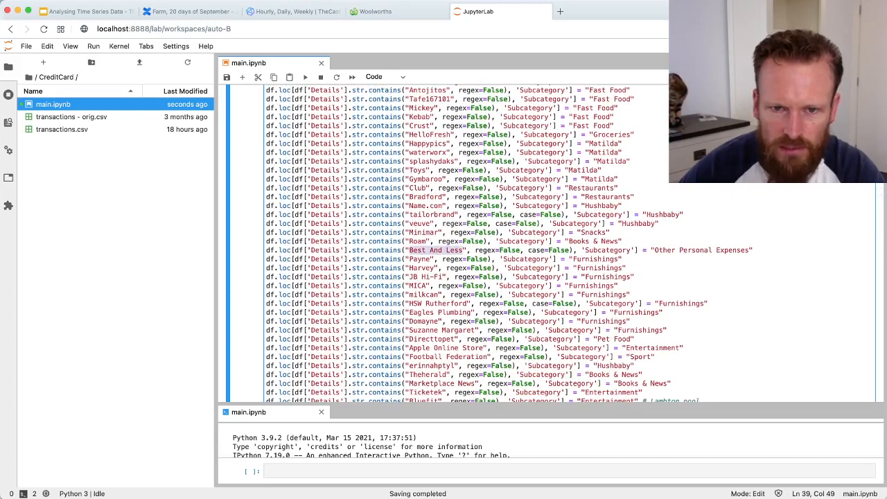
scroll("down", 3)
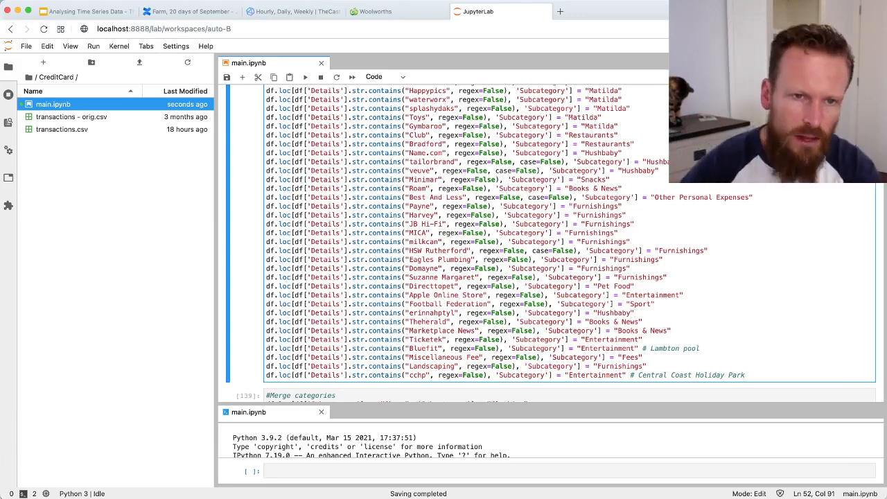
scroll("down", 3)
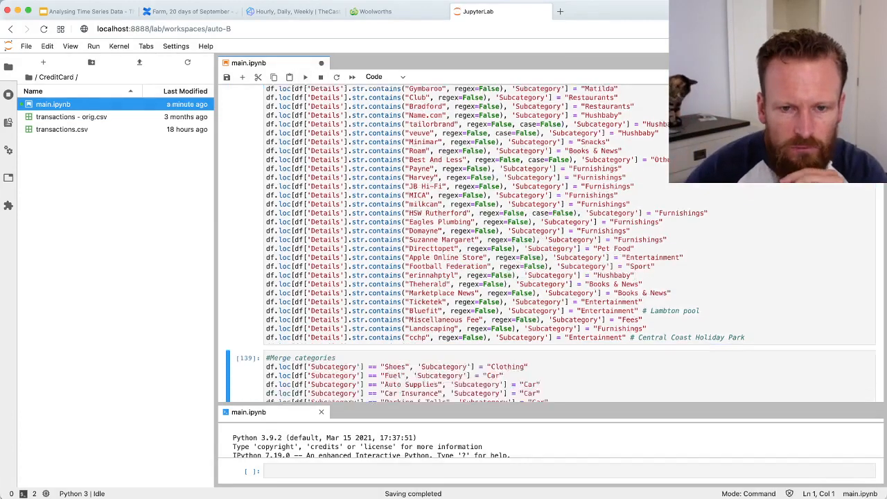
Review the merge-categories cell and the Crust filter output listing pizza transactions as fast food.
scroll("down", 3)
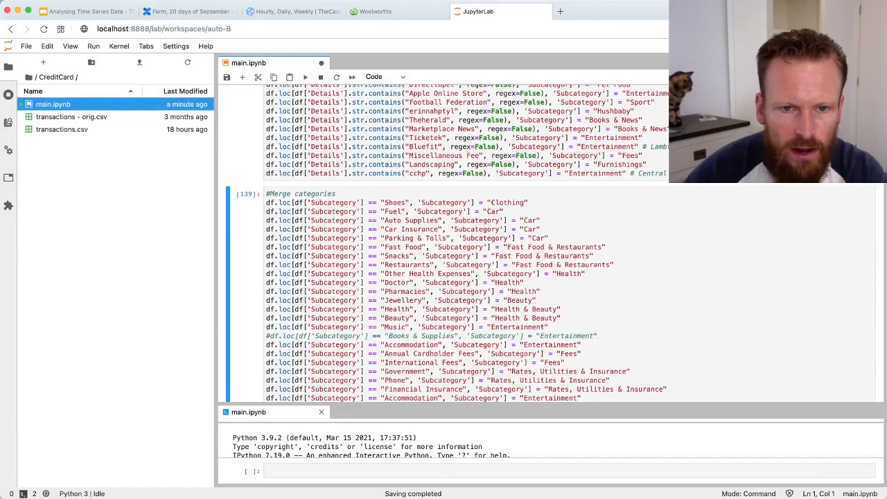
scroll("down", 3)
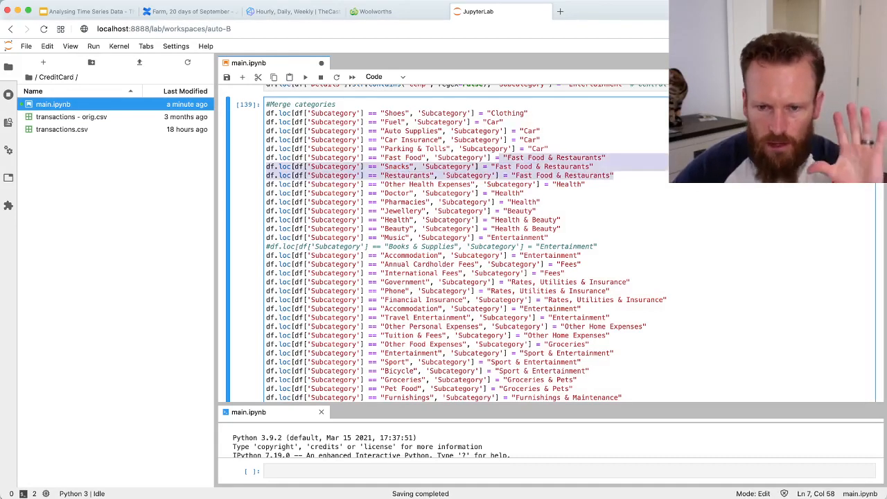
scroll("down", 3)
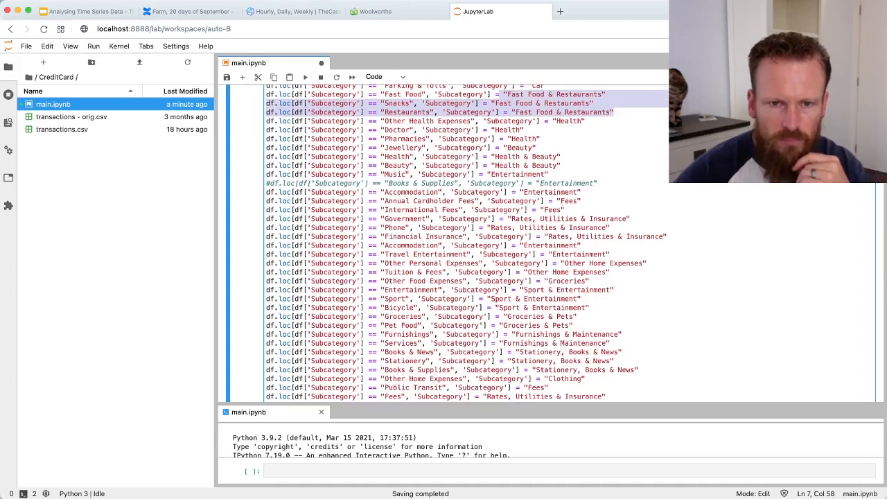
scroll("down", 3)
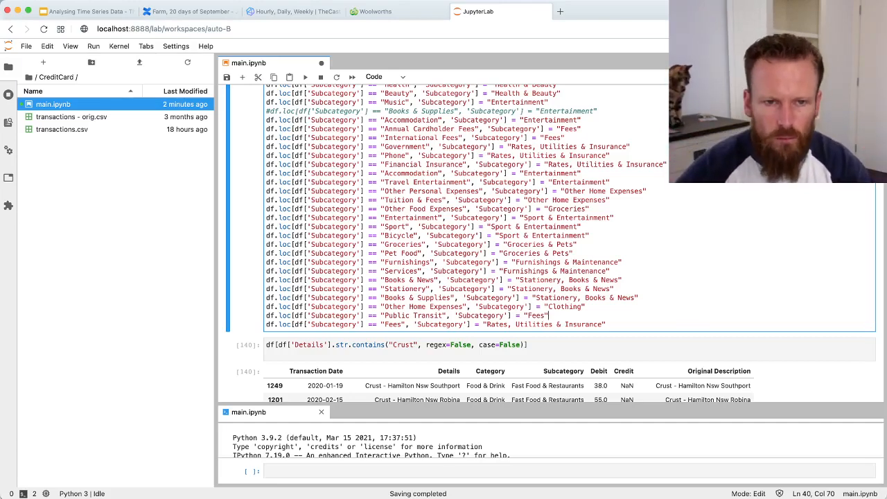
Run the Analyse Data cells to compute monthly Debit totals and render the subcategory stacked area chart.
key("escape")
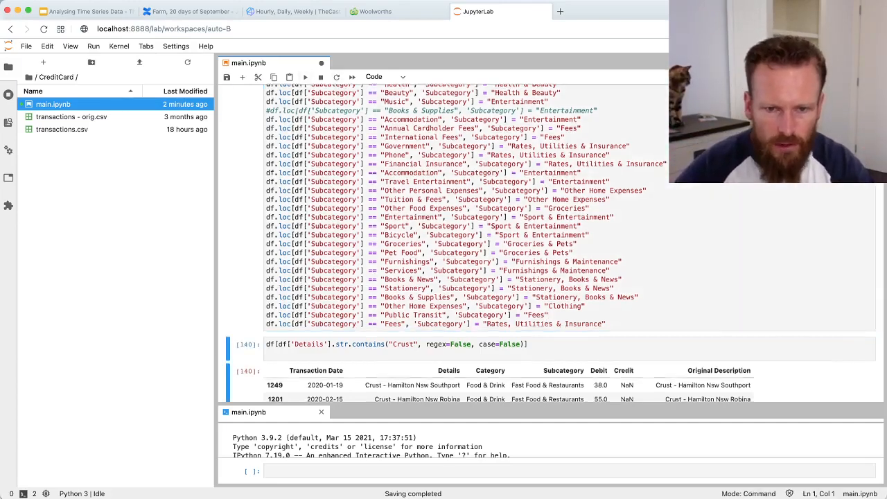
scroll("down", 3)
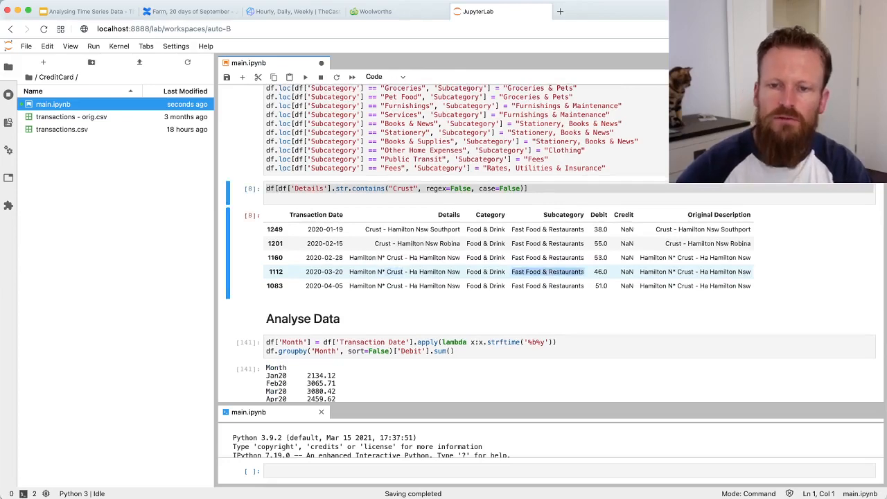
scroll("down", 3)
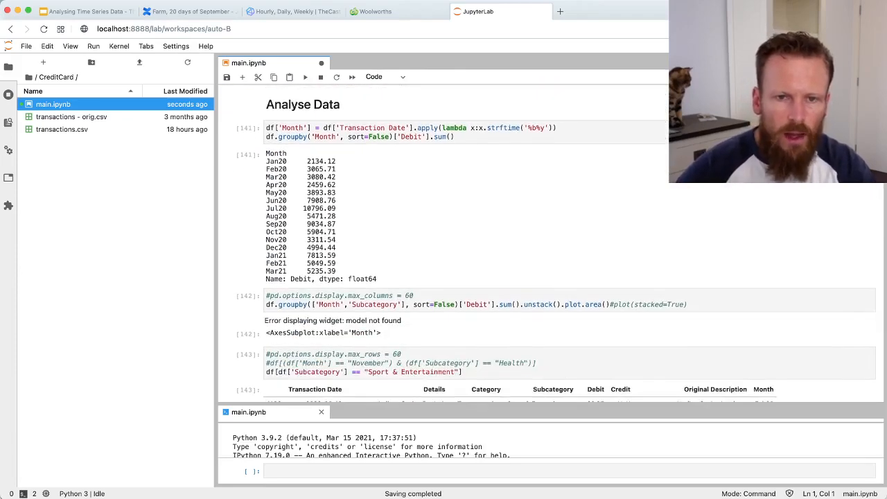
scroll("up", 3)
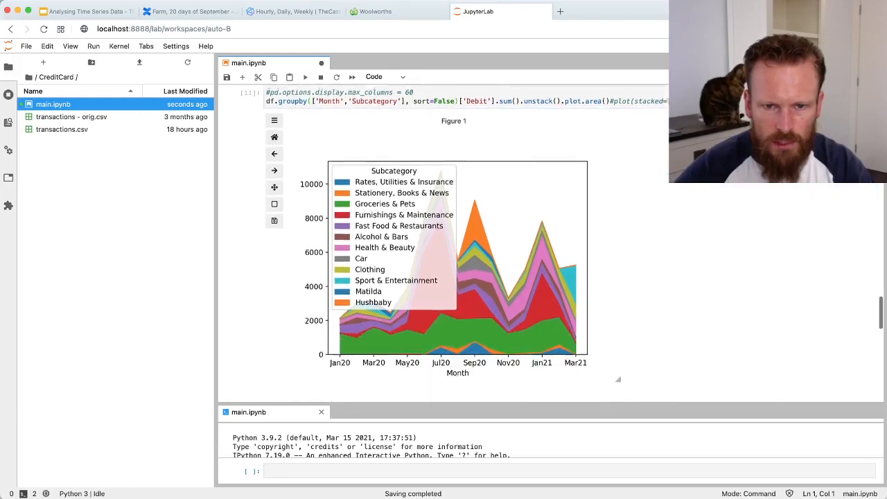
Run the filter for Subcategory == "Sport & Entertainment" to list those transactions by month.
left_click(305, 78)
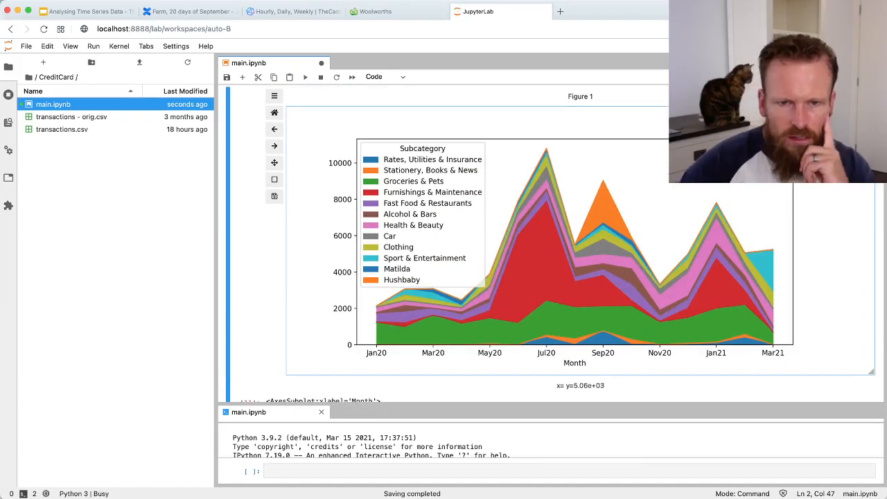
scroll("up", 3)
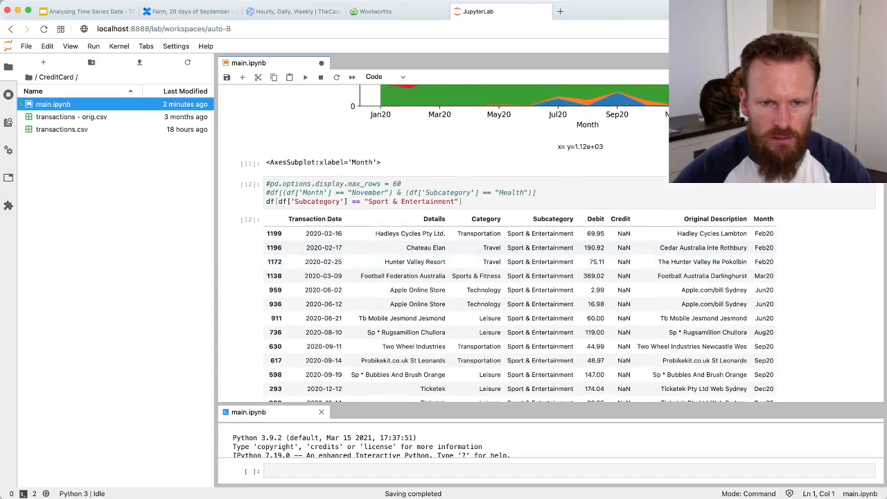
scroll("down", 3)
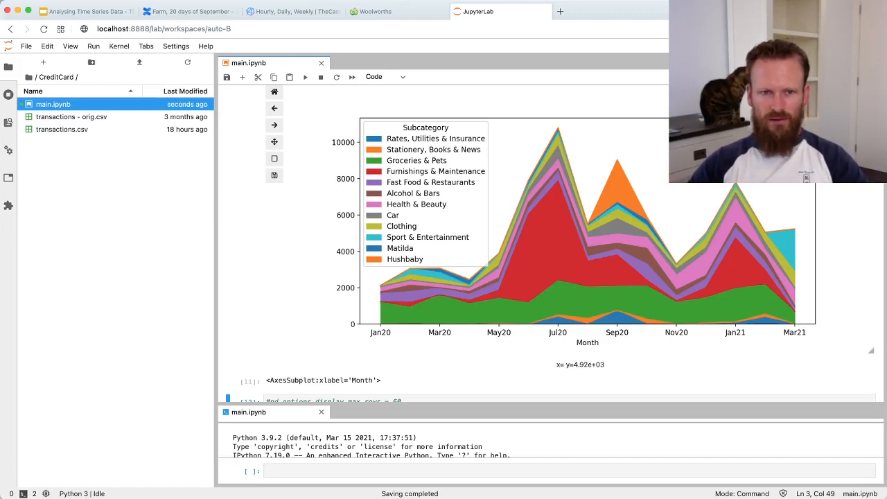
scroll("down", 3)
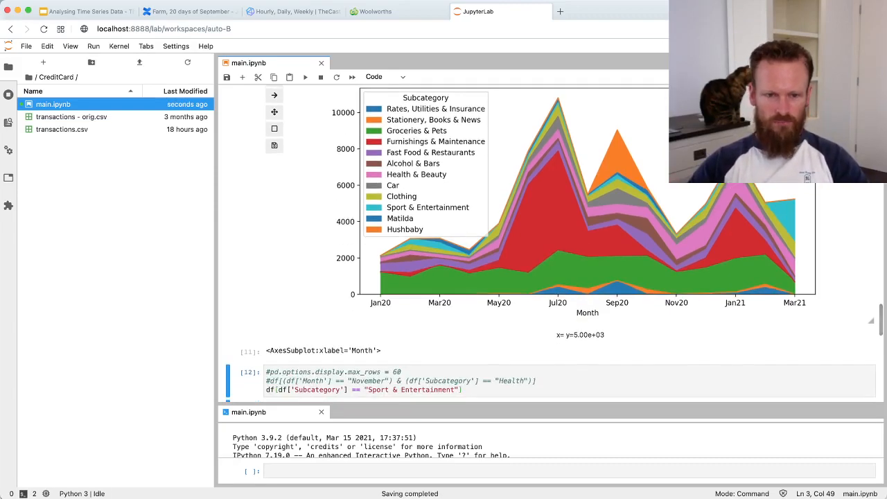